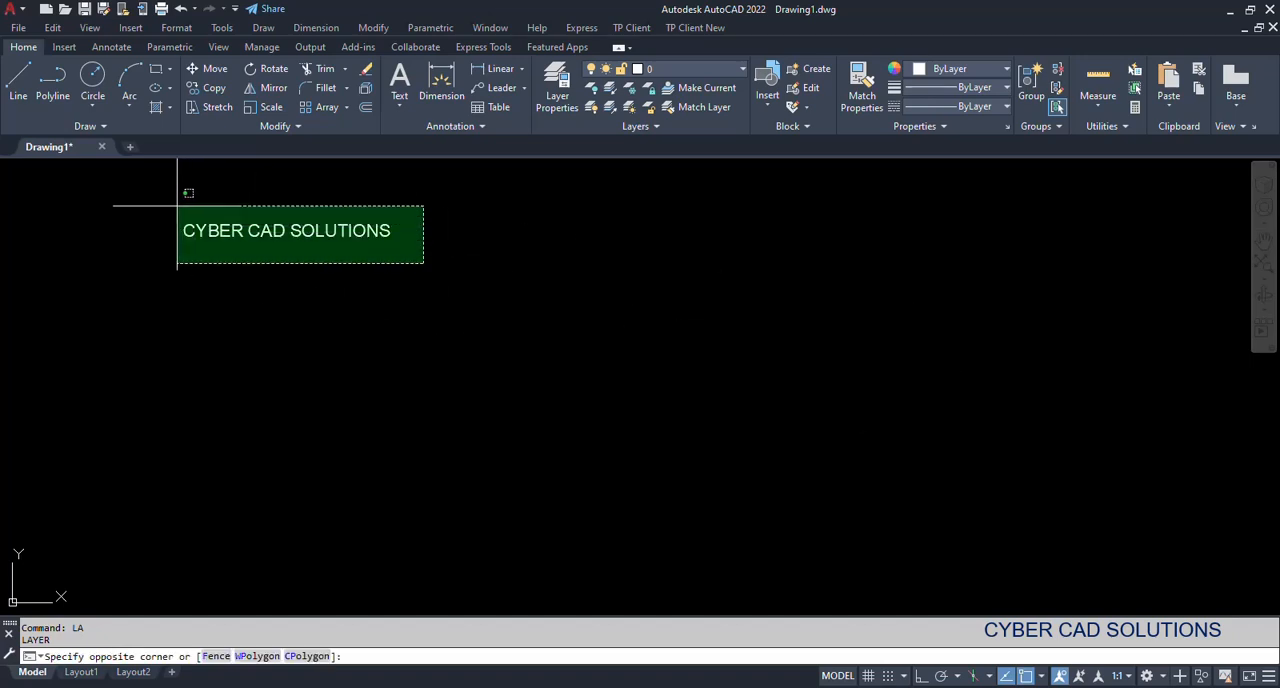
Set the DIMLAYER system variable to DIM via SETVAR
key("Escape")
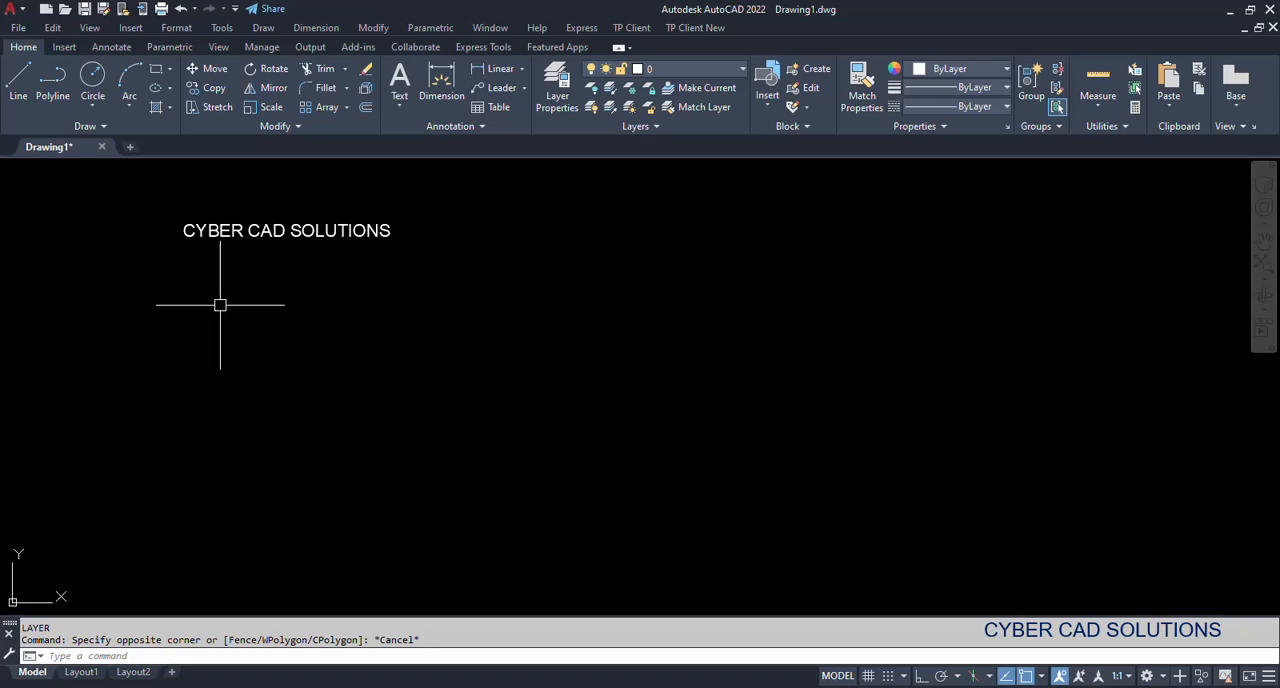
mouse_move(656, 352)
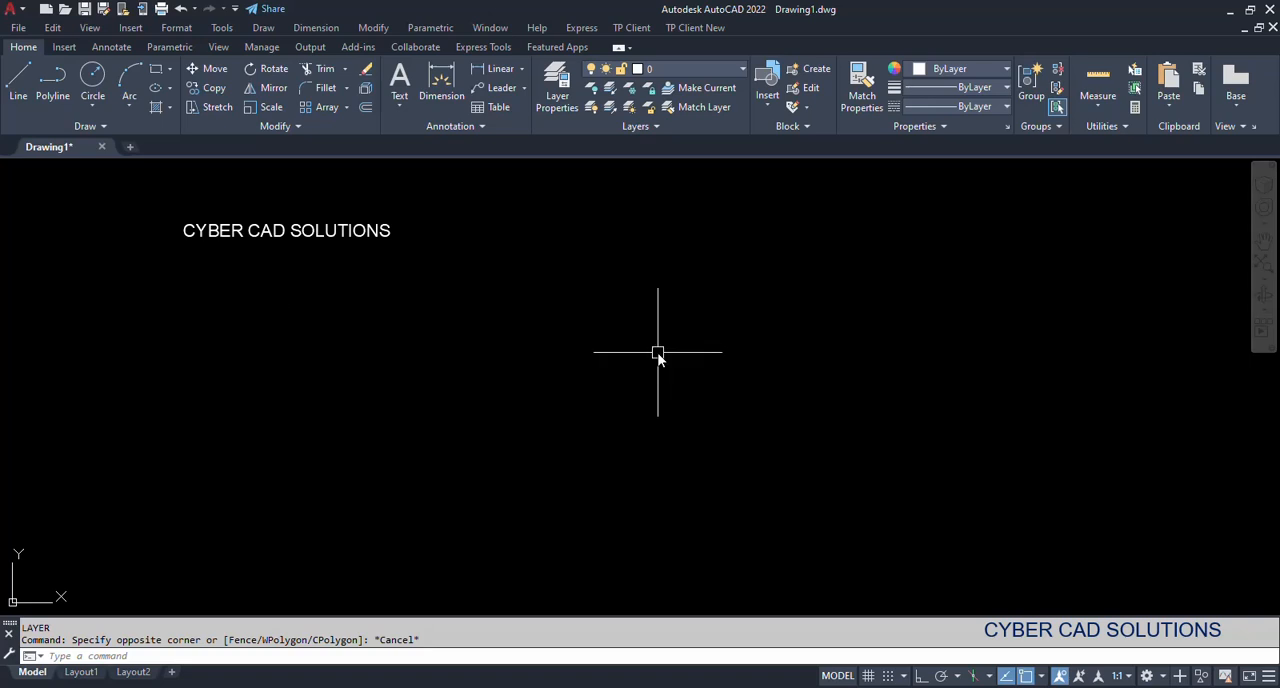
mouse_move(670, 352)
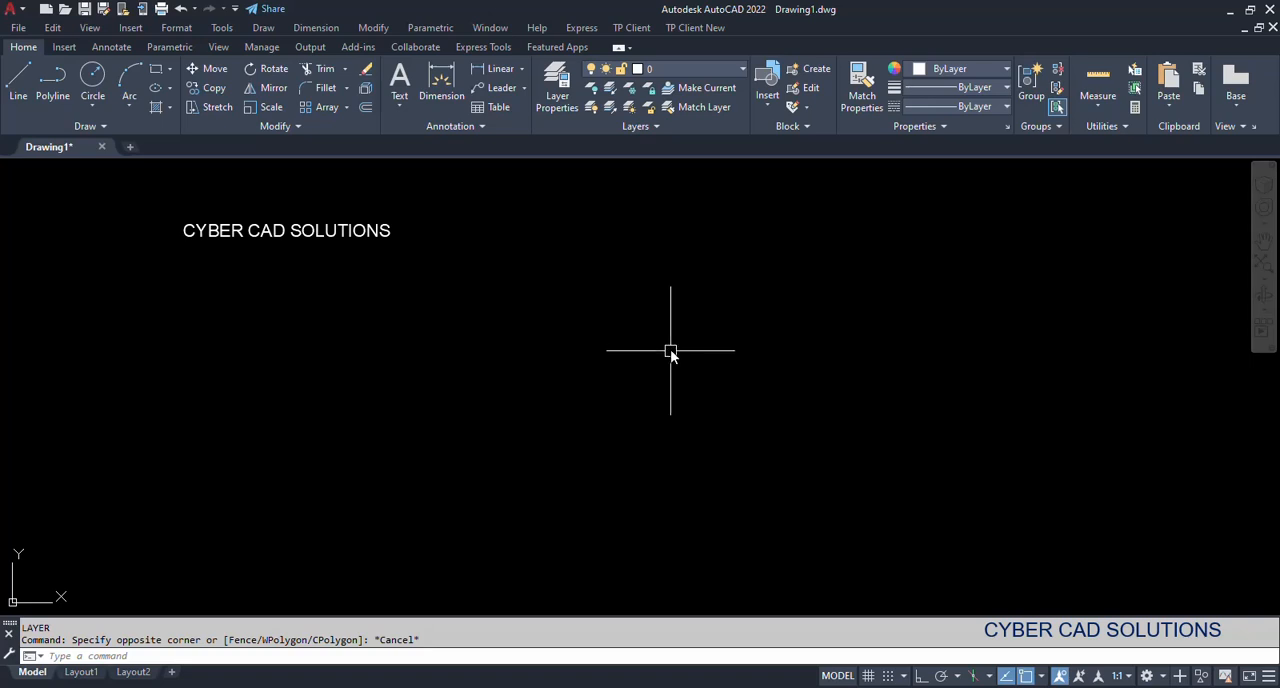
mouse_move(724, 168)
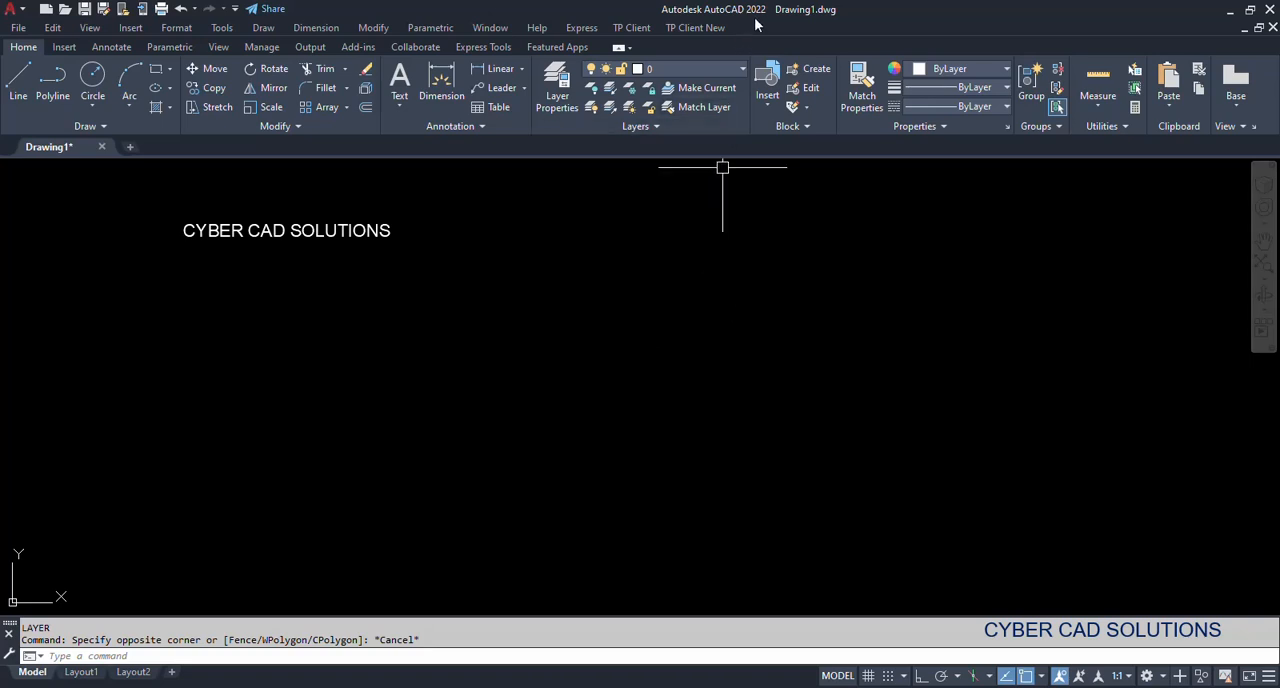
mouse_move(632, 332)
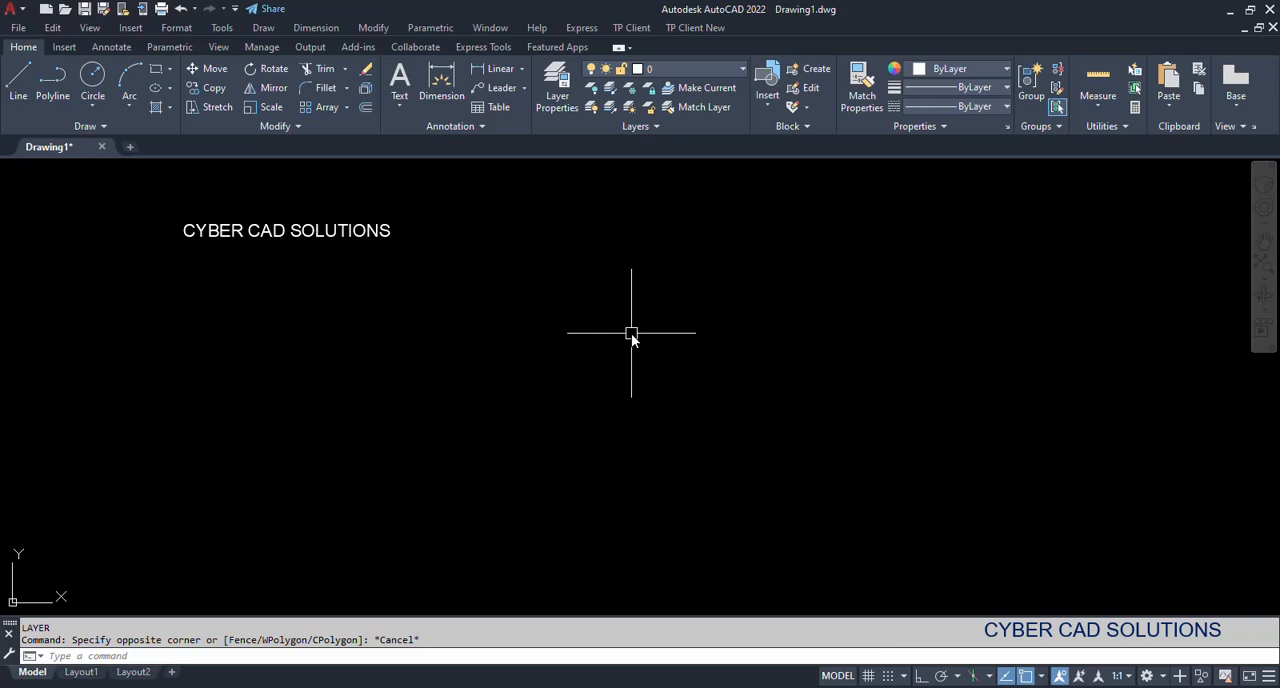
type("SETVAR")
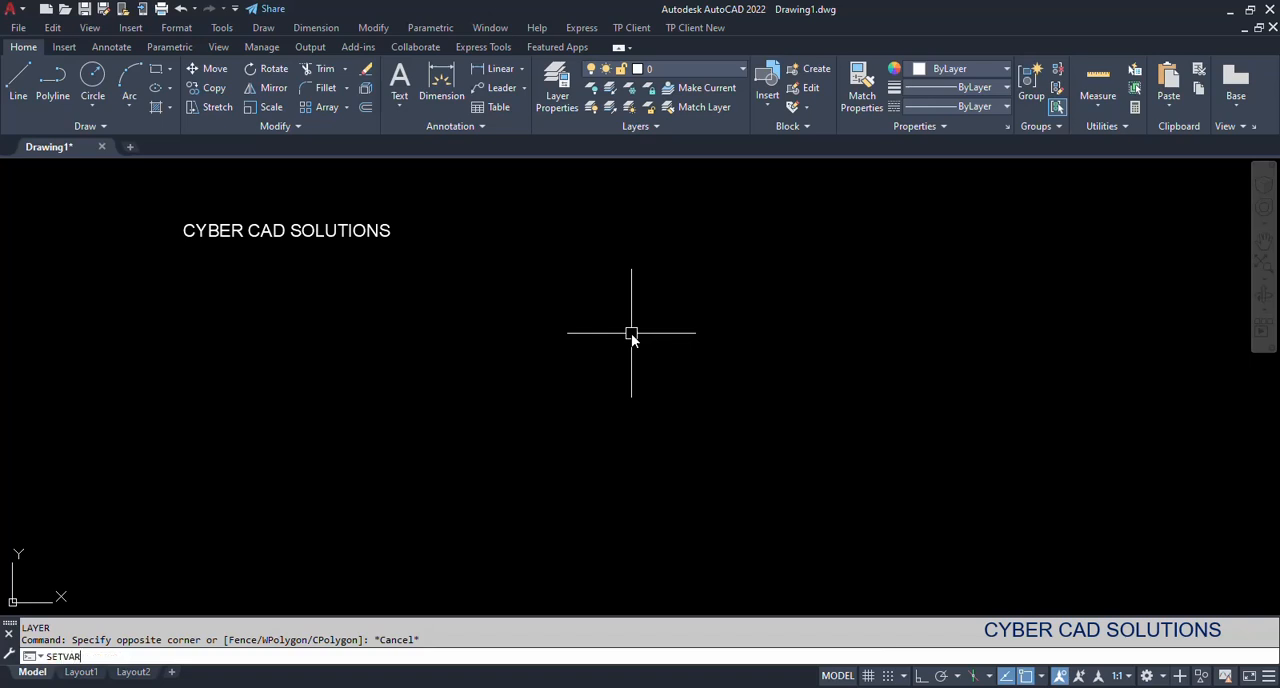
key("Return")
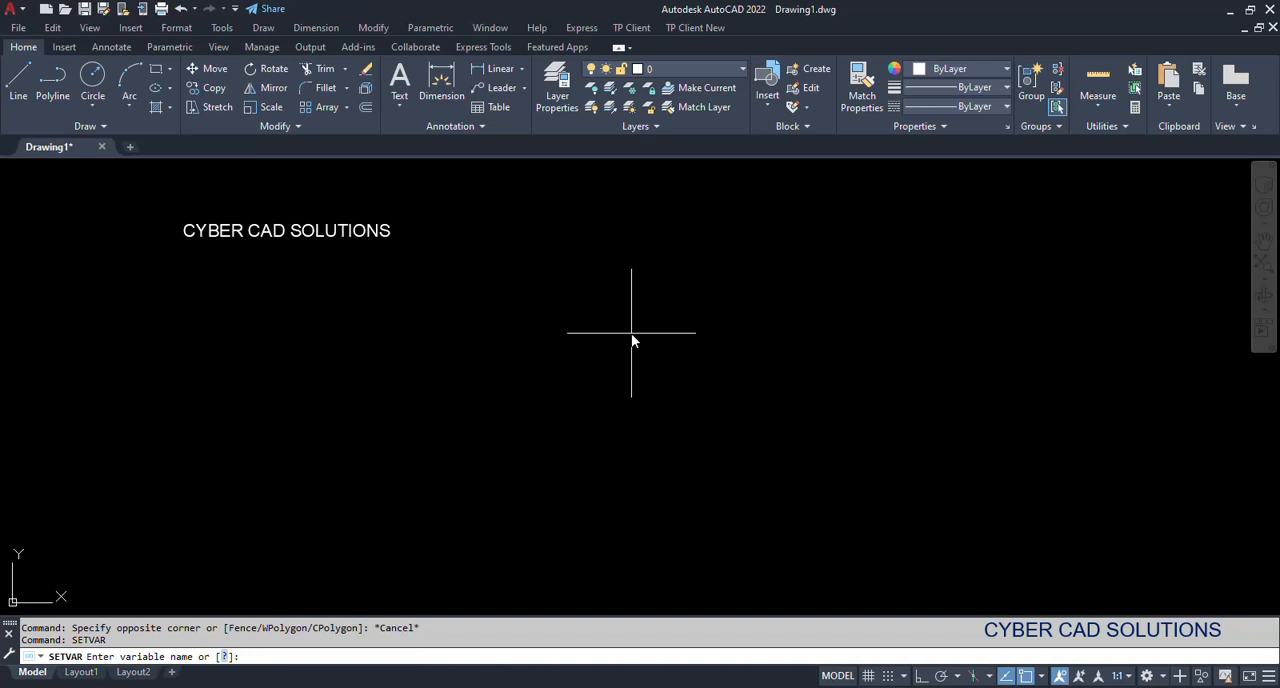
type("DIMLAYER")
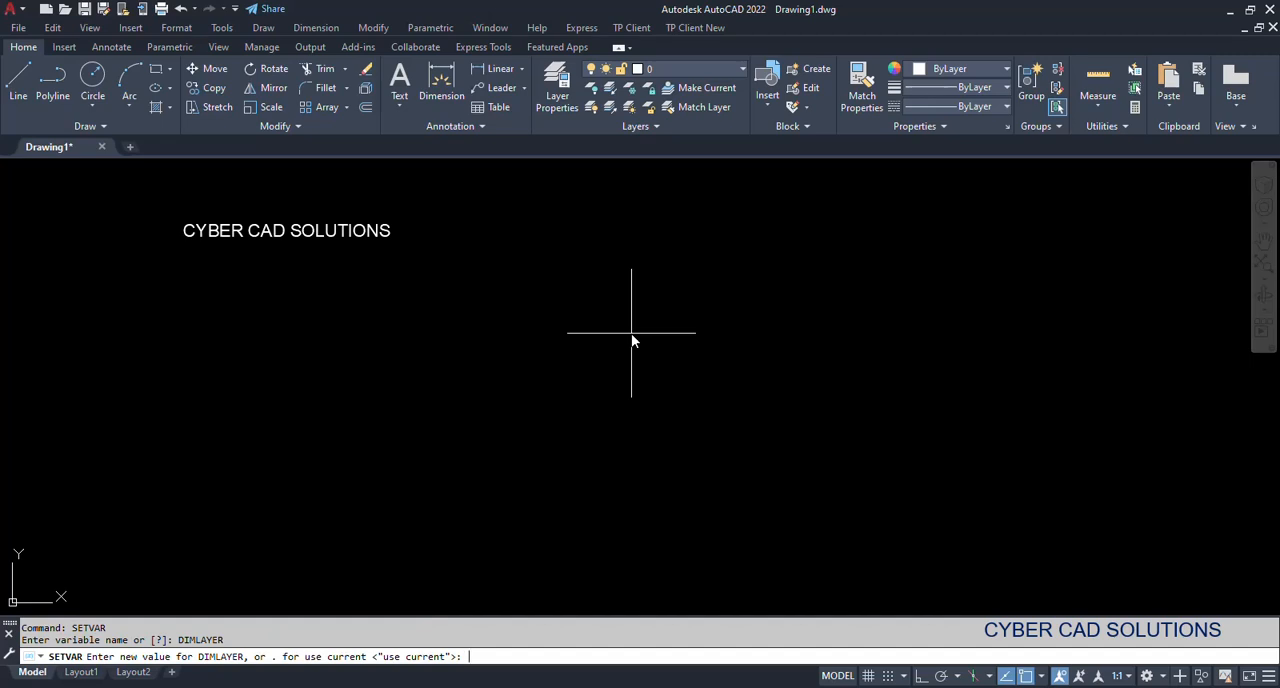
type("DIM")
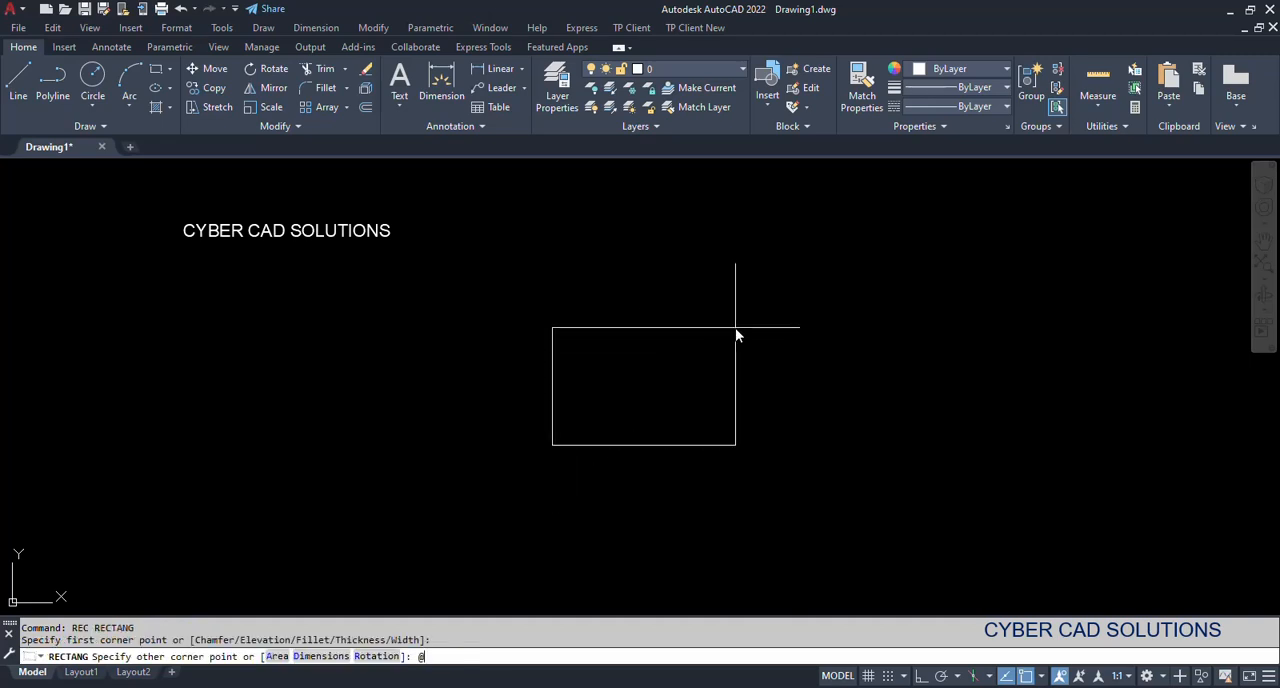
Enter the rectangle's opposite corner as relative coordinates starting 10,
type("10,")
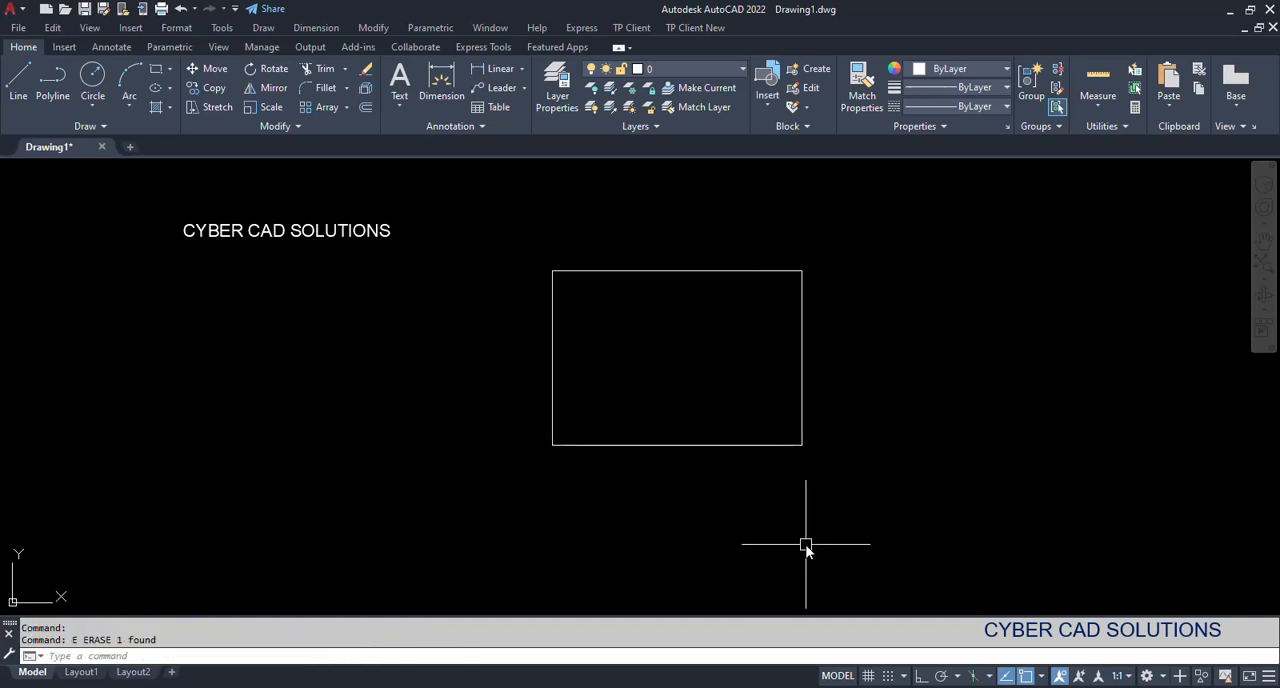
mouse_move(528, 164)
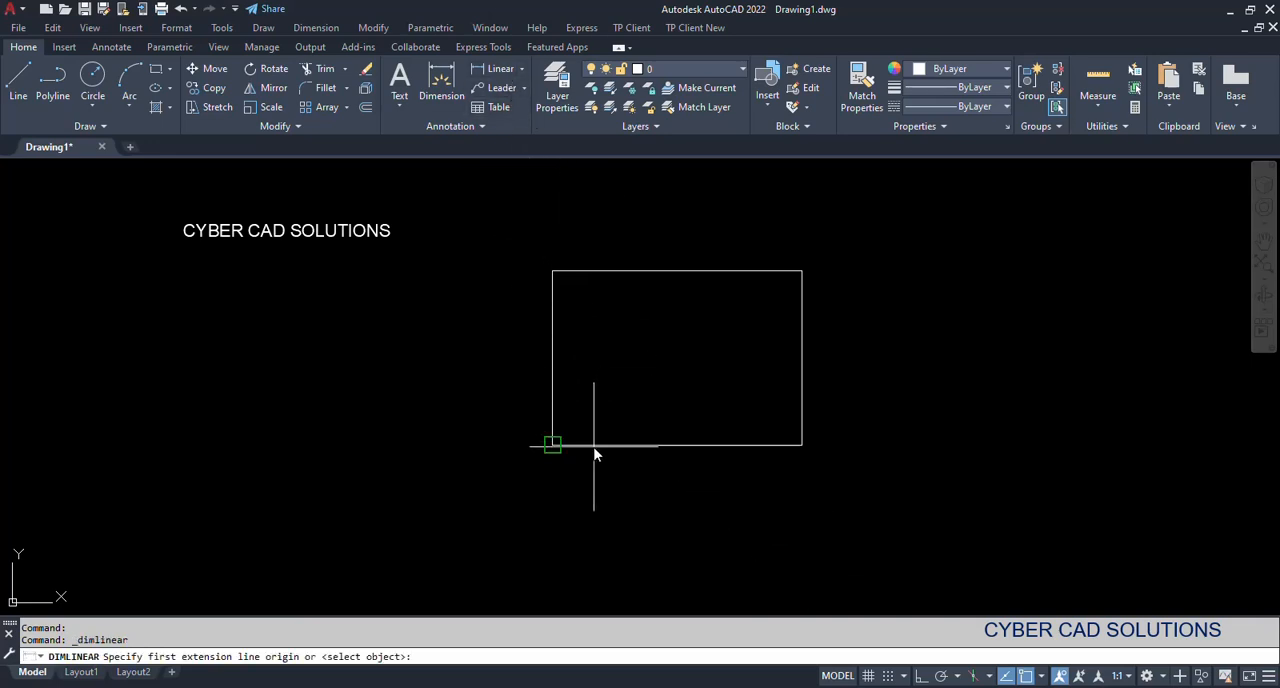
Add linear dimensions 10.0000 below and 7.0000 right of the rectangle, then check their layer
left_click(552, 446)
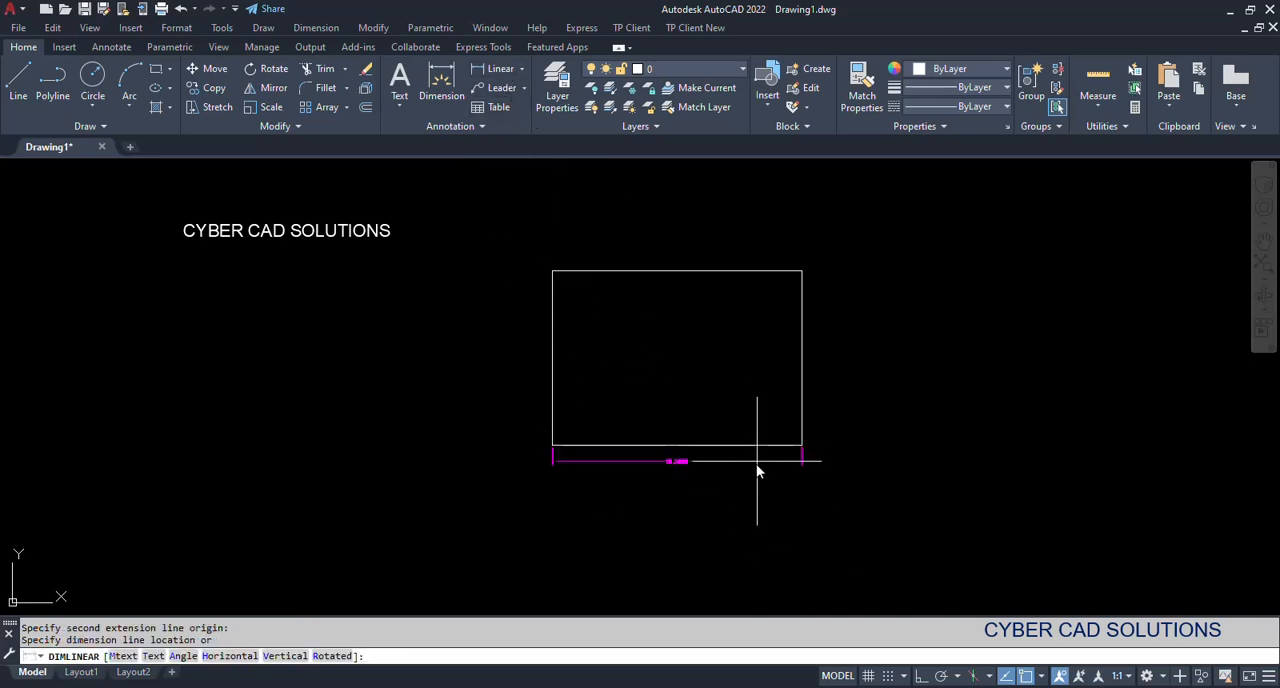
right_click(756, 472)
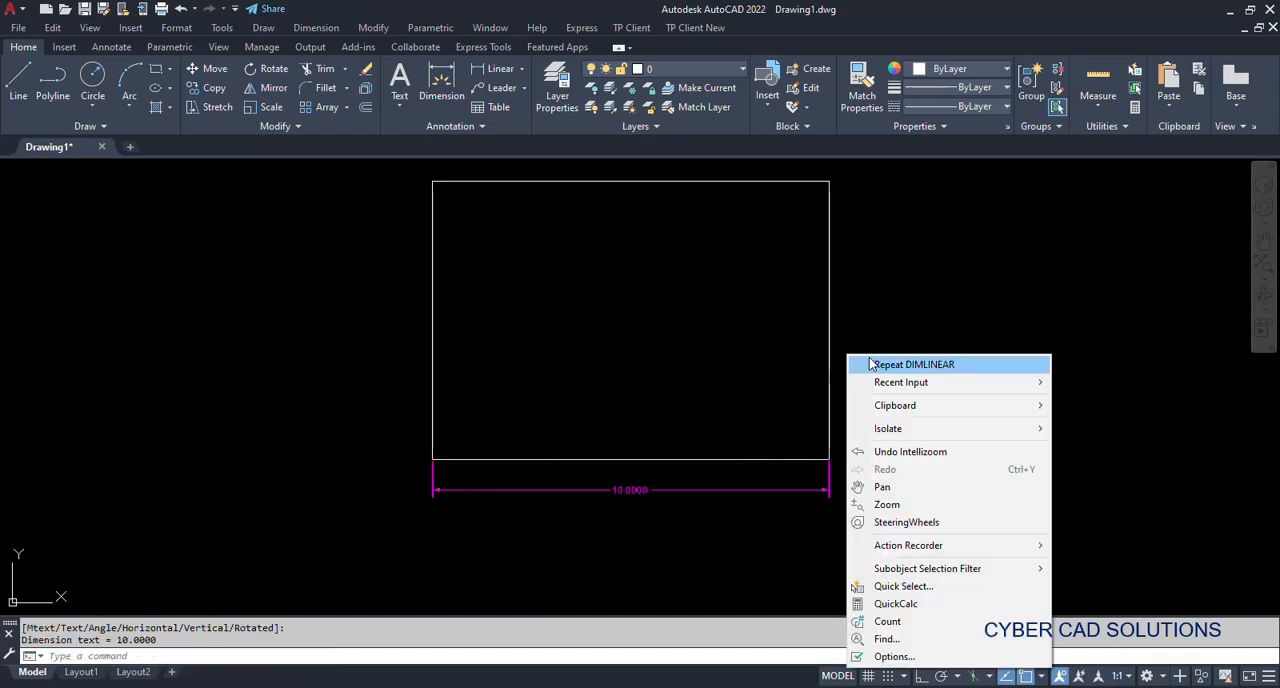
left_click(912, 364)
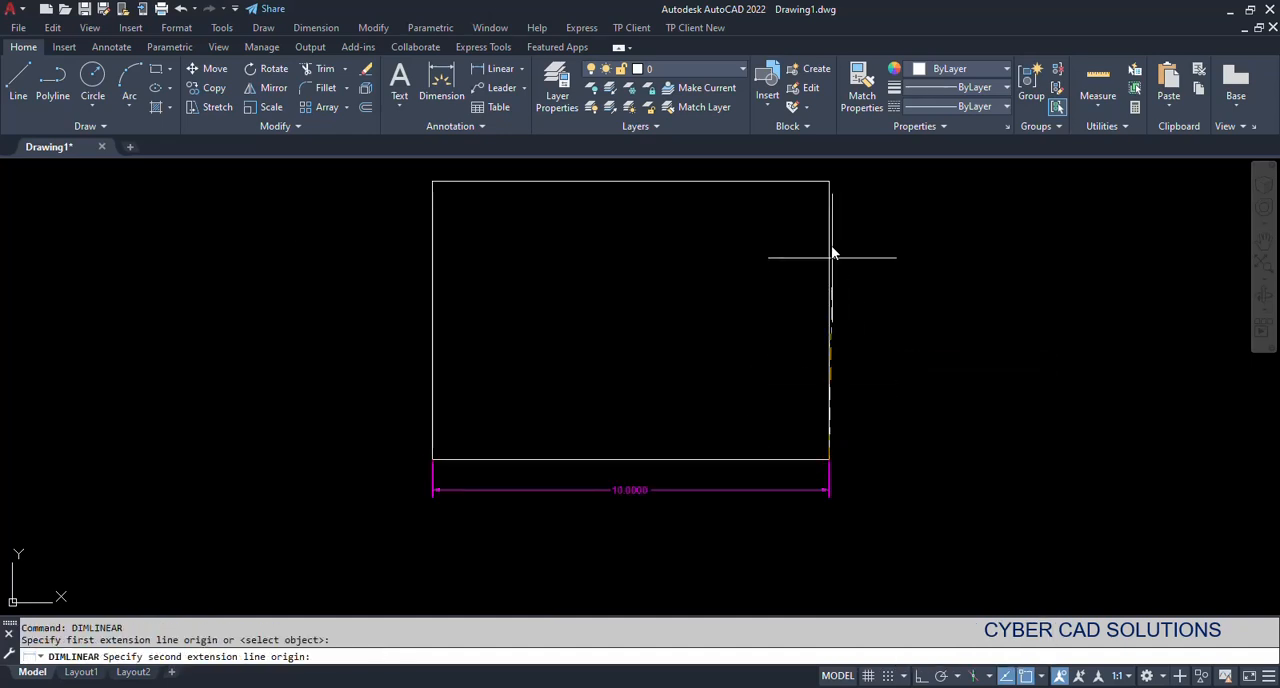
left_click(900, 406)
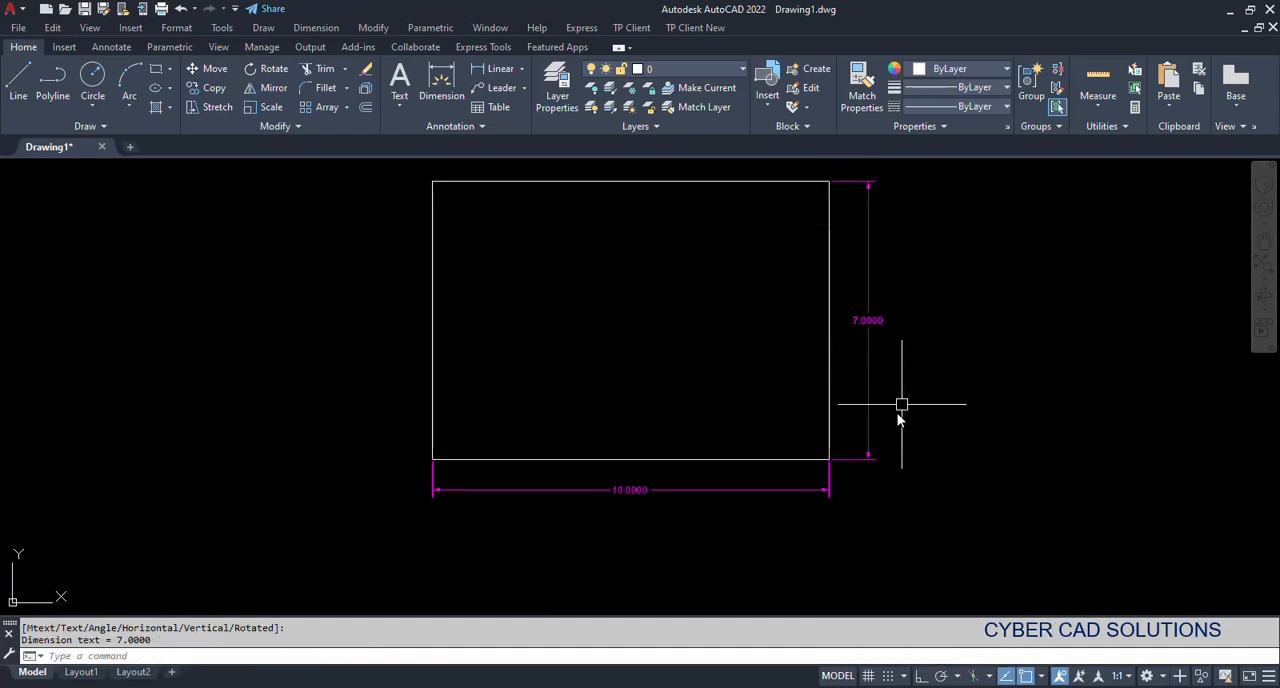
left_click(900, 406)
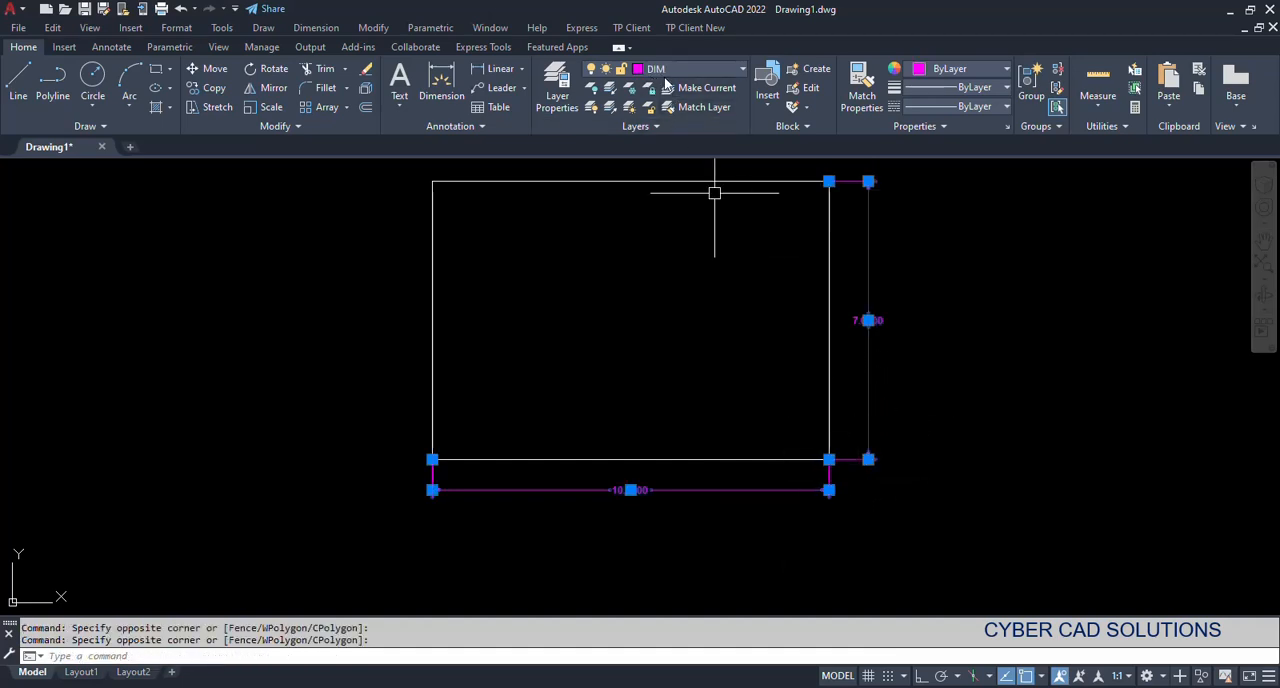
key("Escape")
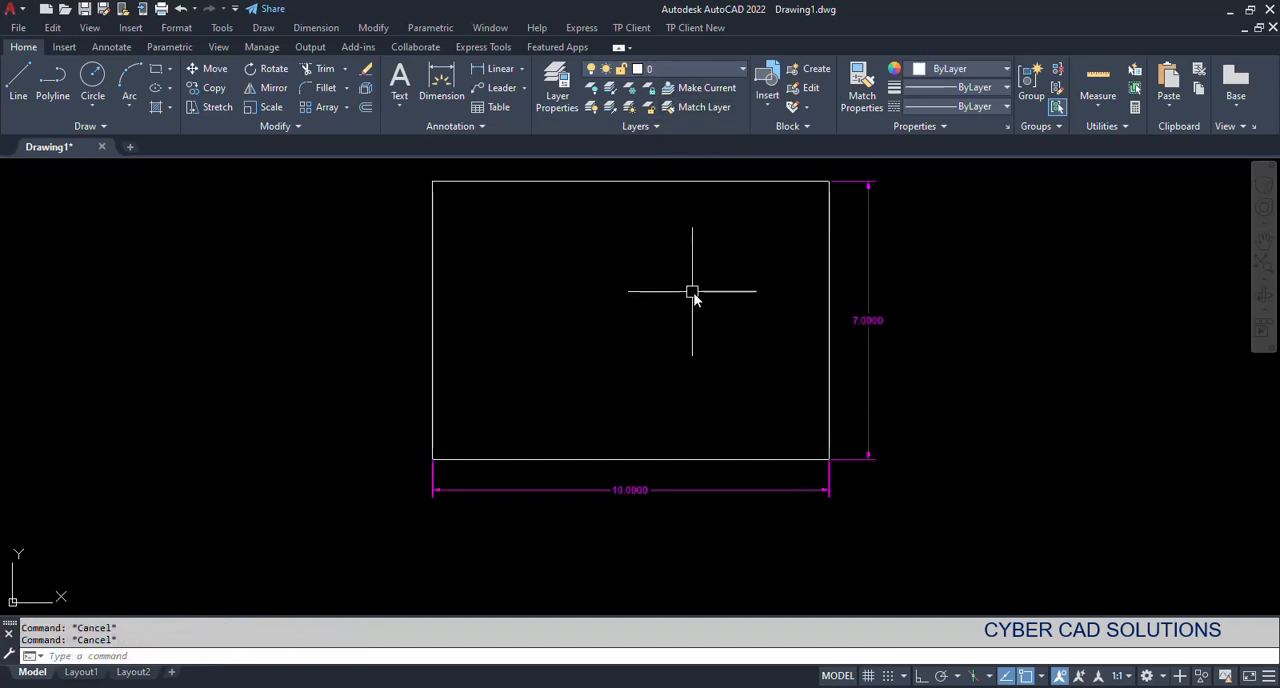
mouse_move(732, 324)
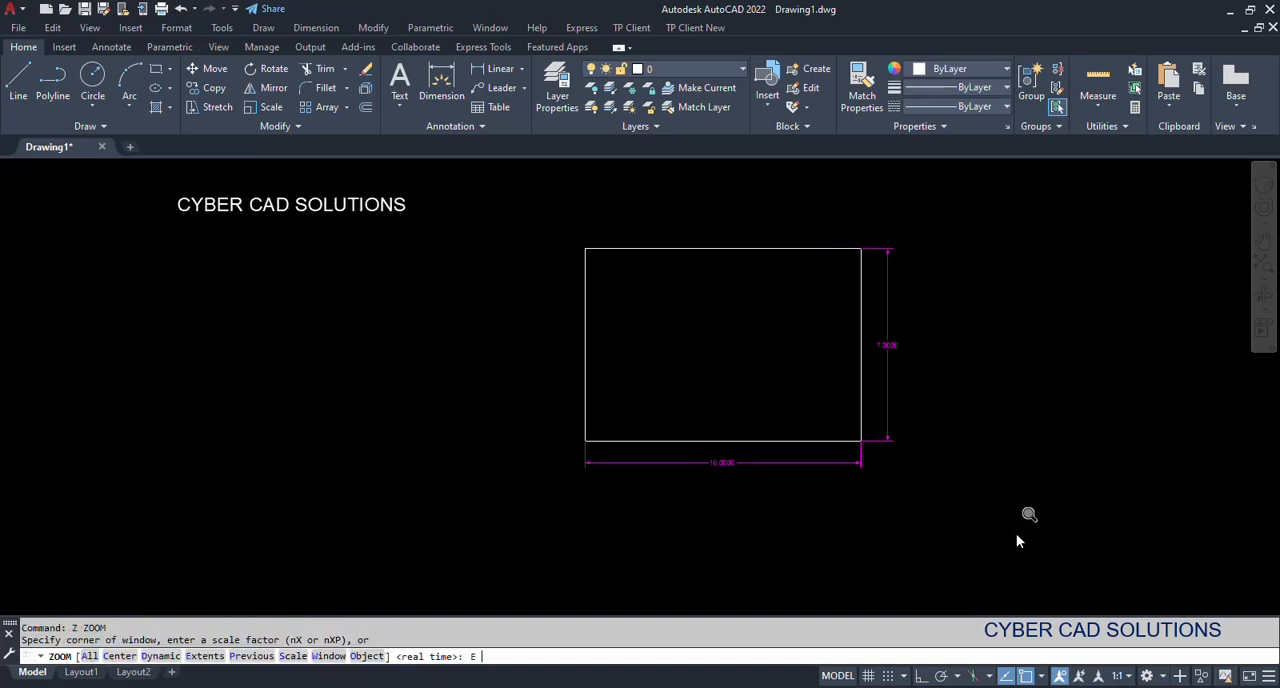
Fit the drawing in view and set TEXTLAYER to TEXT via SETVAR
type("SETVAR")
key("Return")
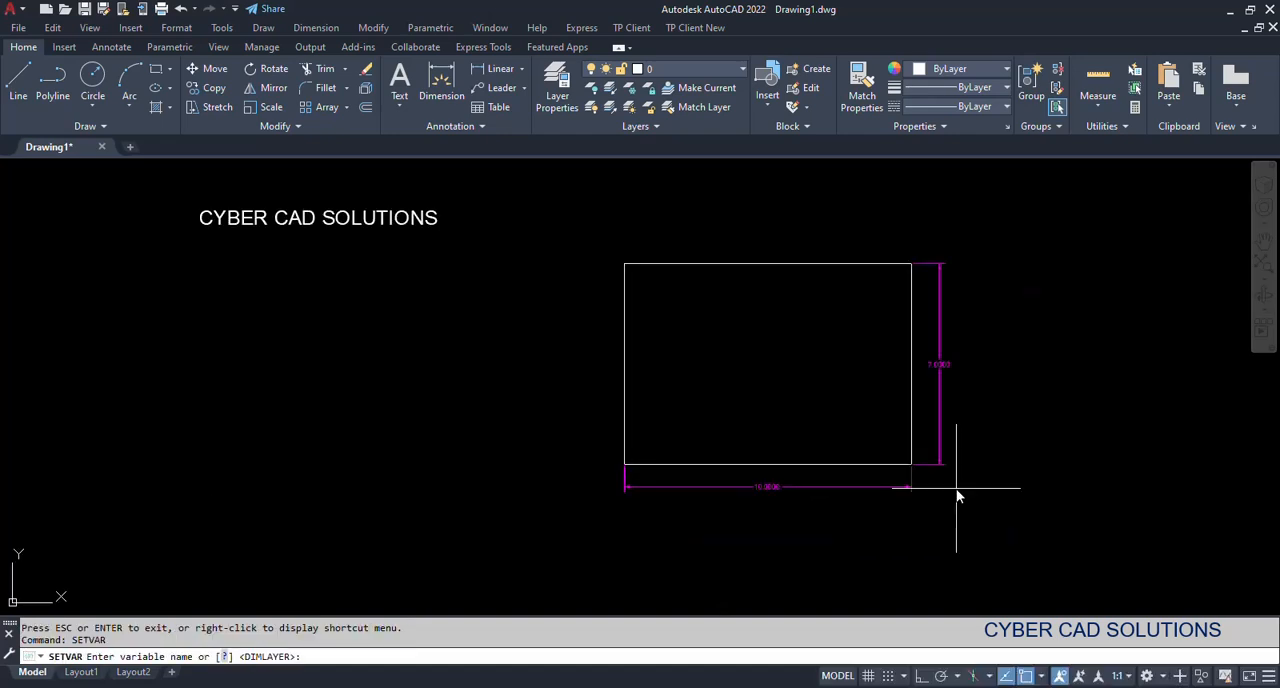
type("TEXTLAYER")
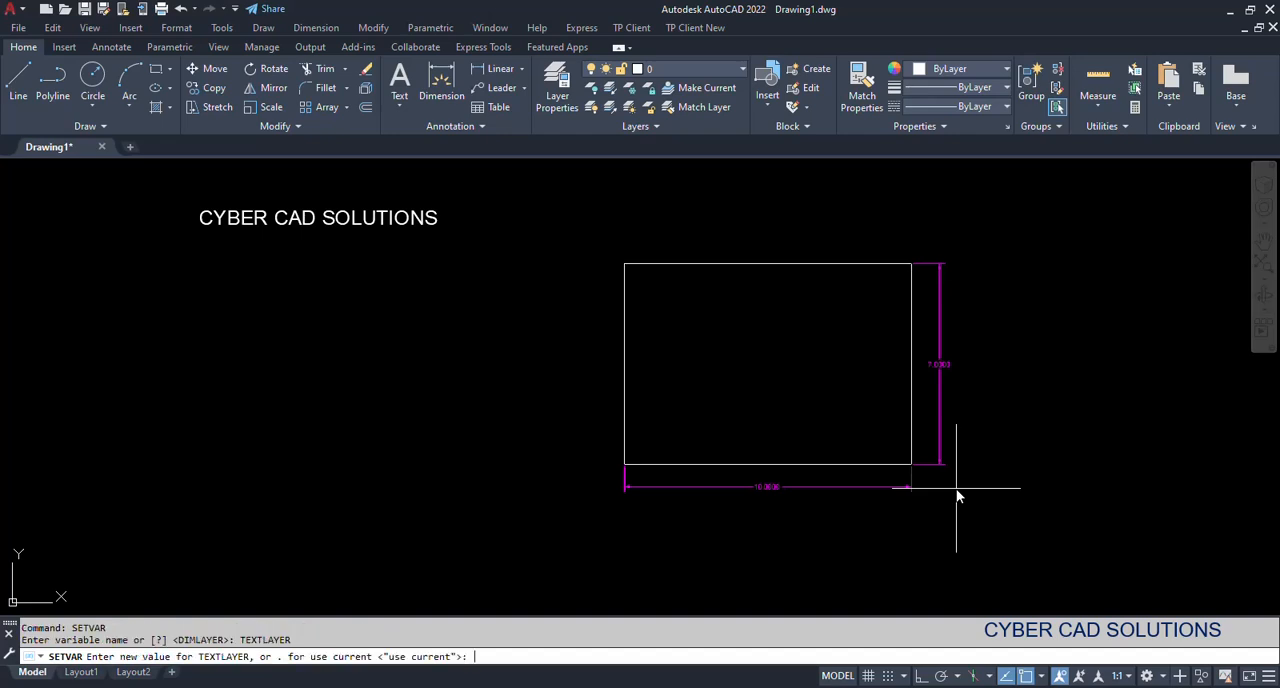
type("TEXT")
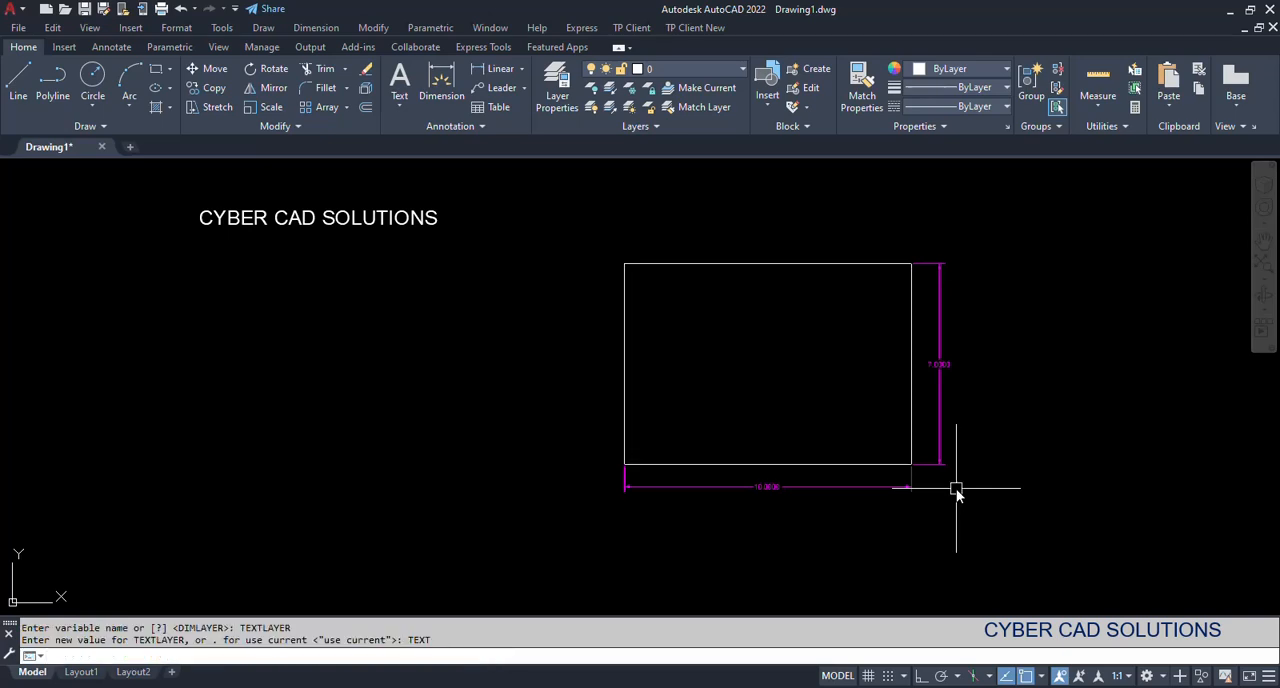
mouse_move(262, 376)
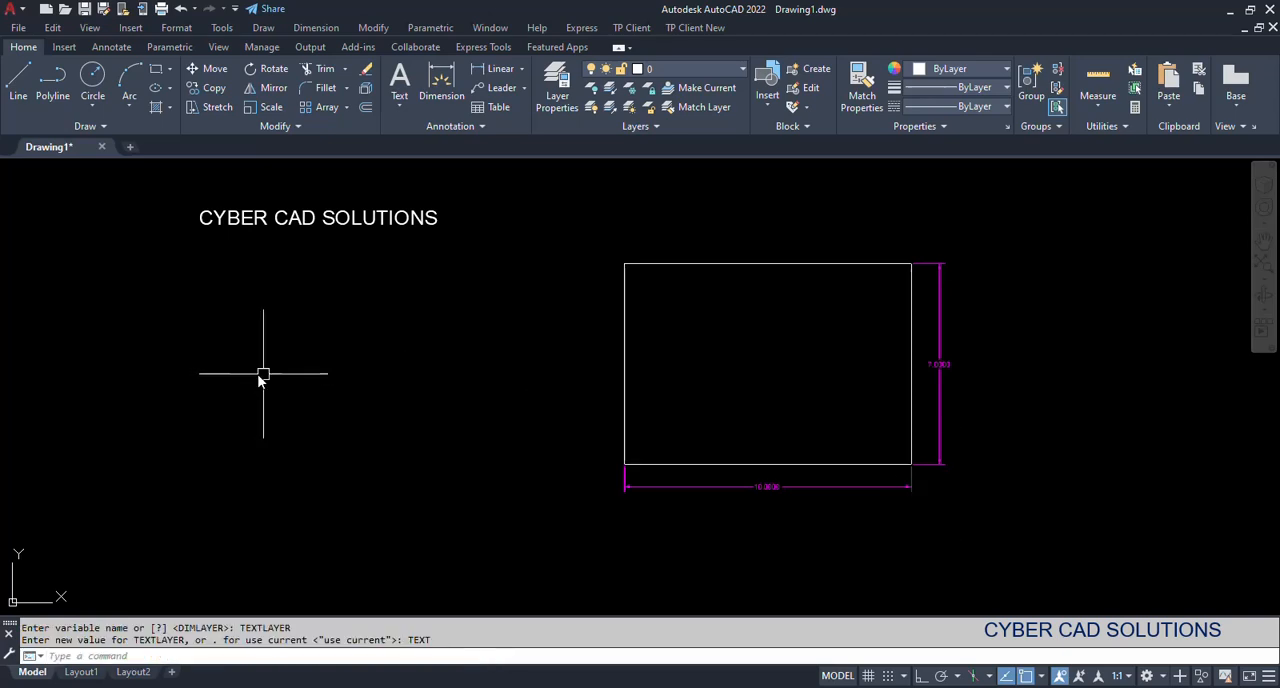
mouse_move(296, 360)
type("DT")
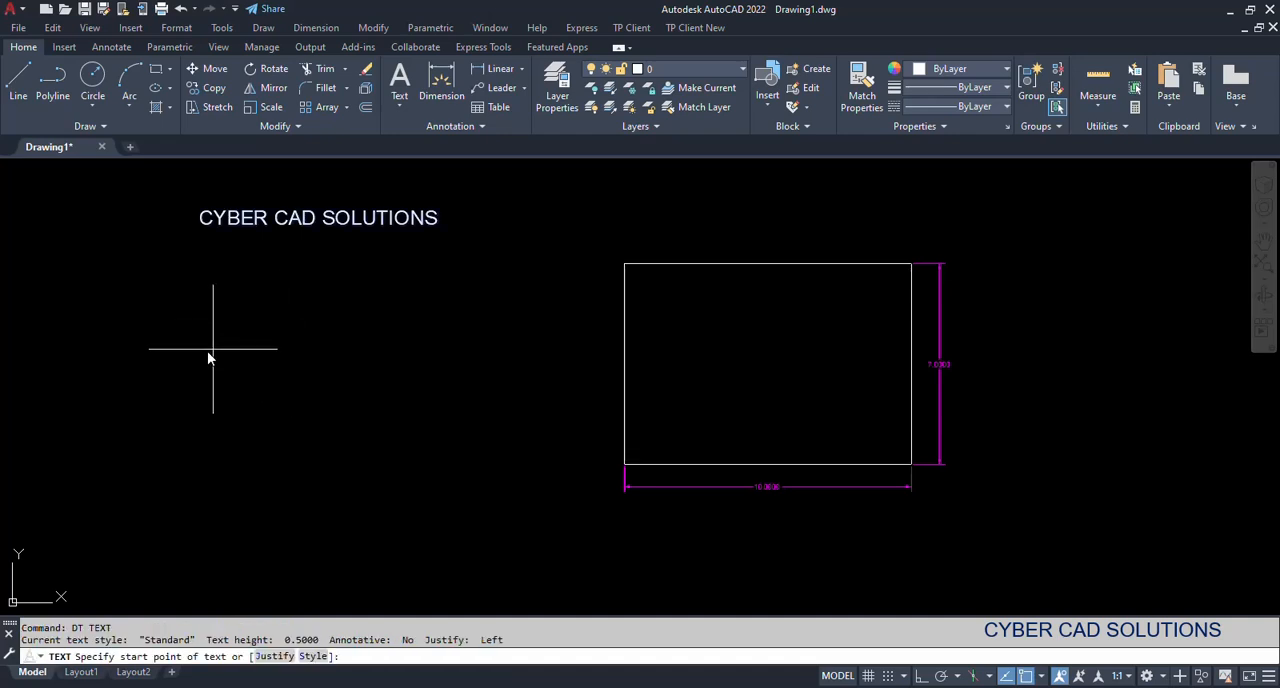
Place single-line text 'AUTOCAD DEFAULT LAYER' below the title
left_click(312, 352)
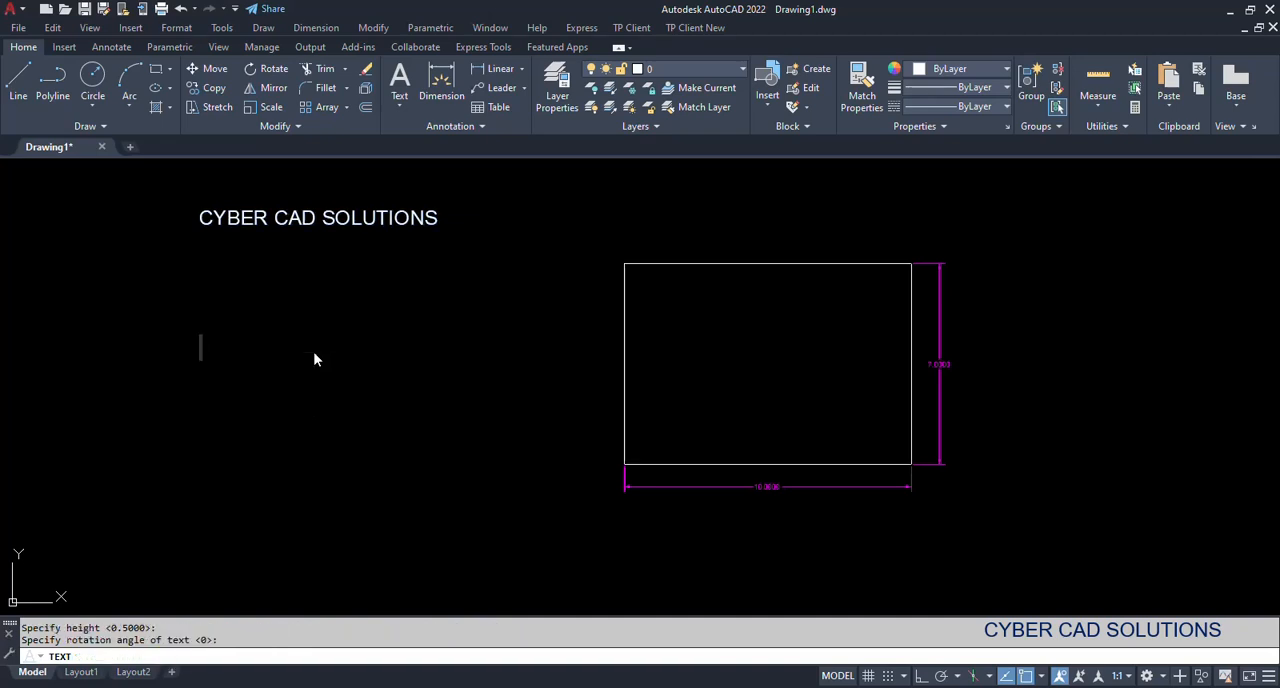
type("AUTO")
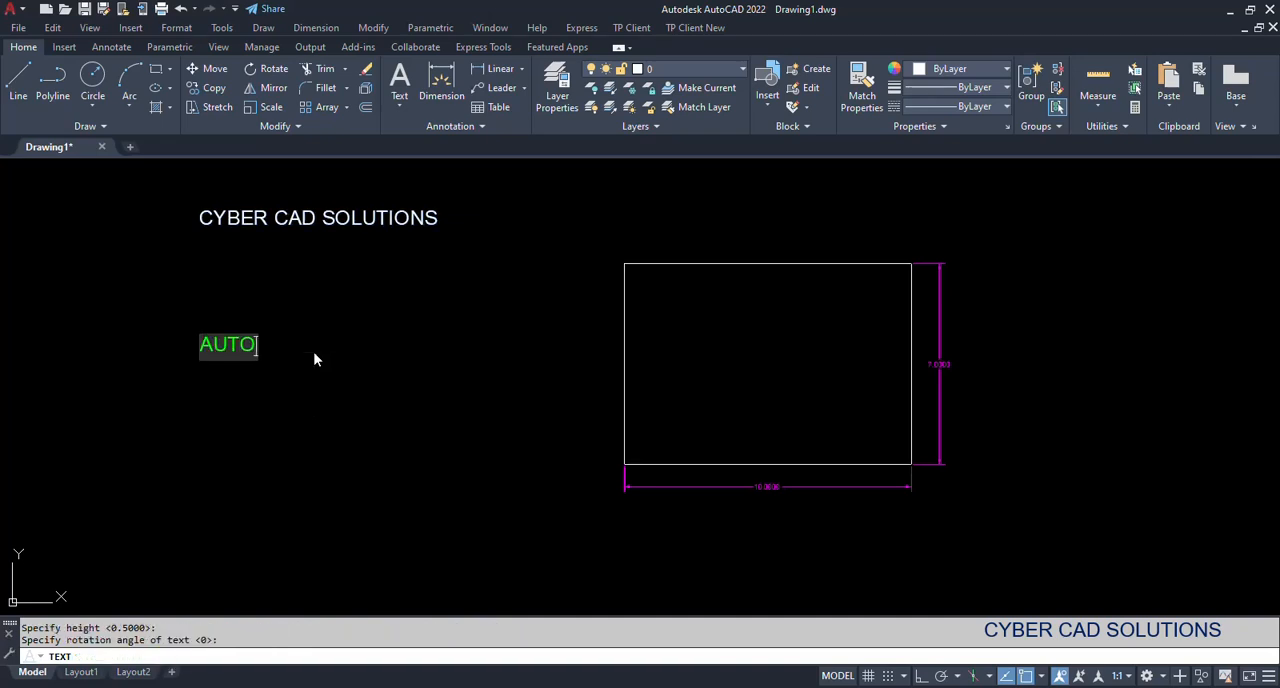
type("CAD")
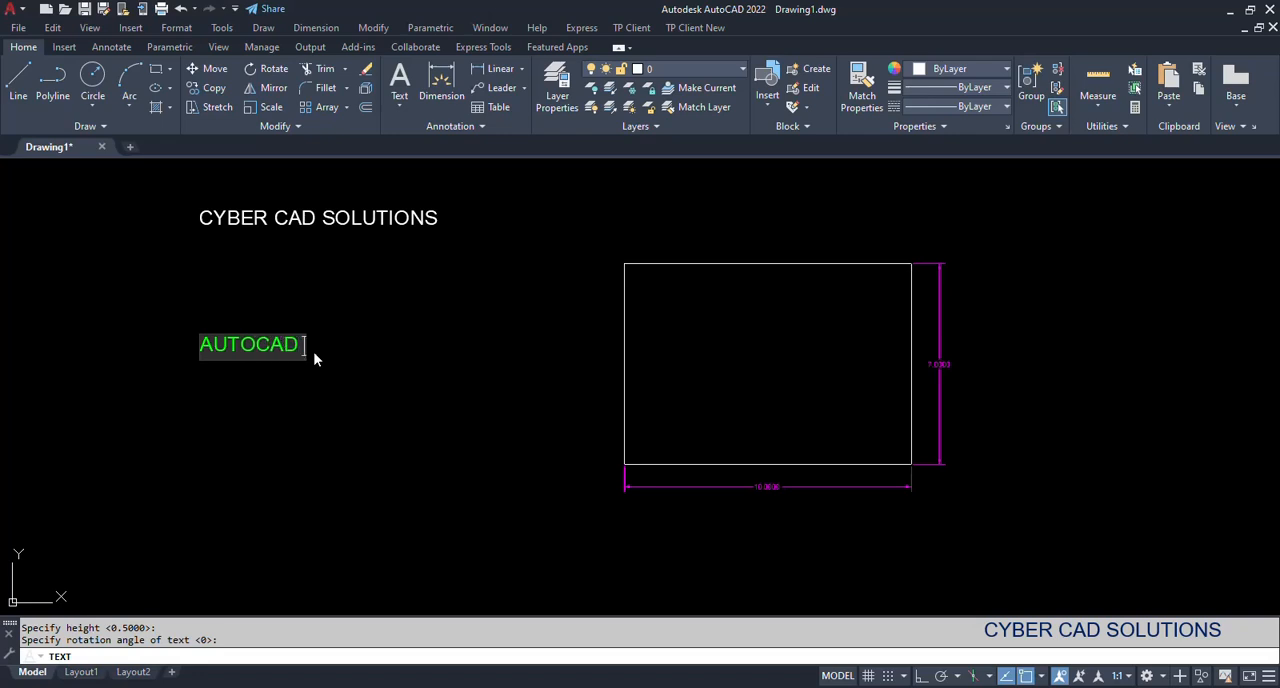
type("DEFAULT")
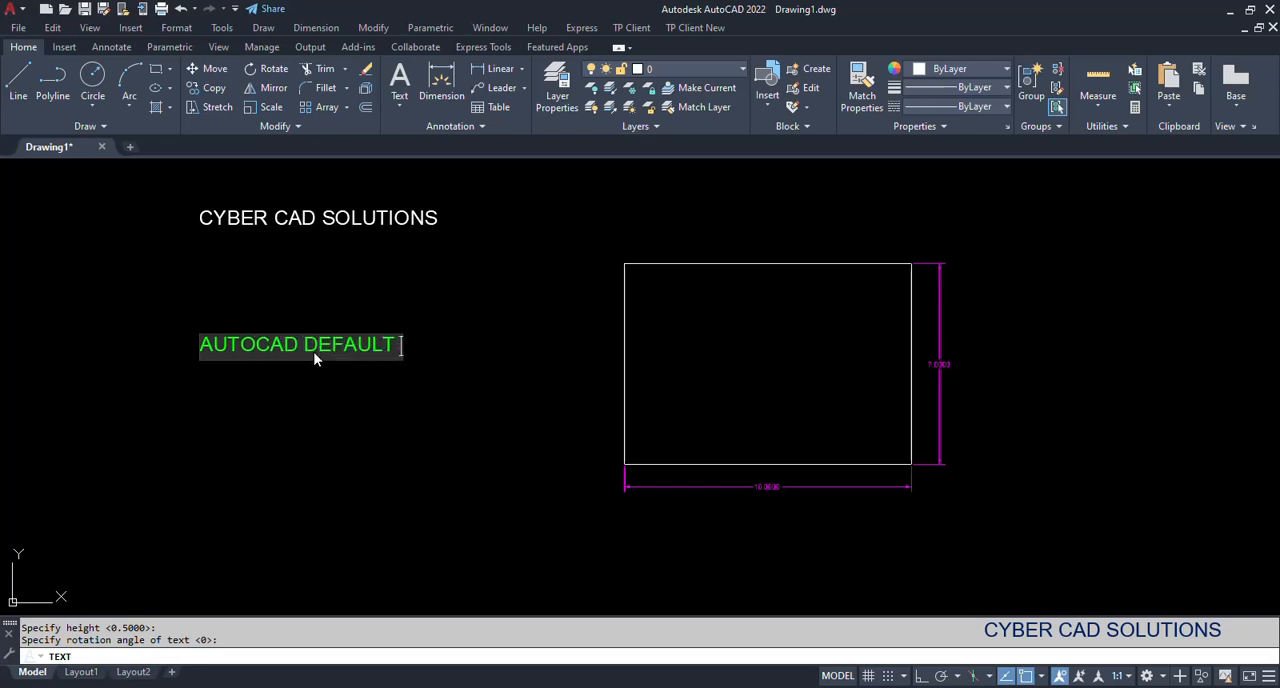
type("LAYER")
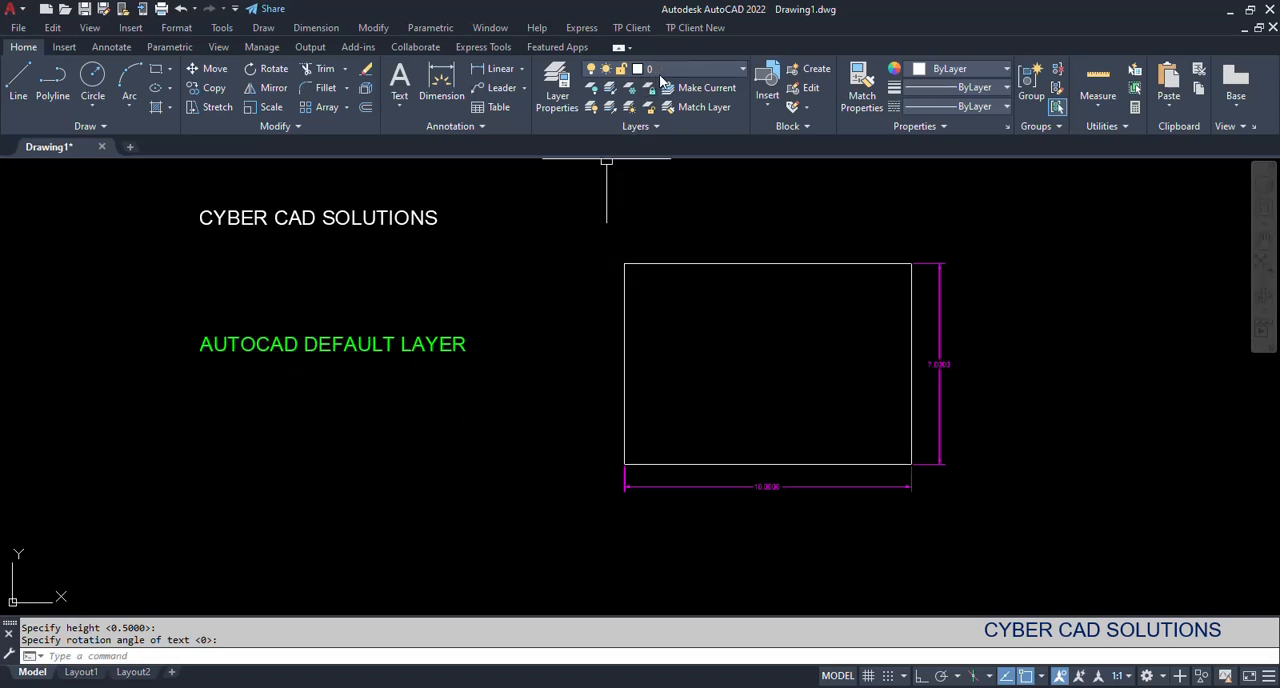
mouse_move(500, 310)
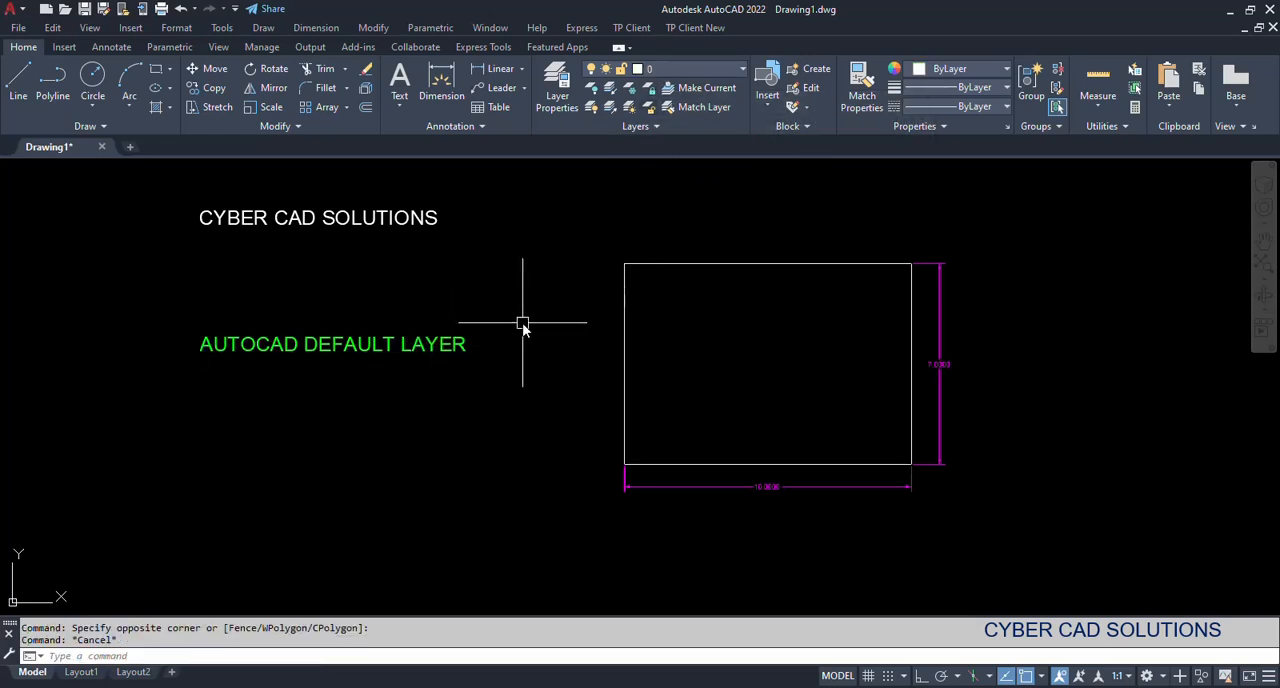
mouse_move(544, 352)
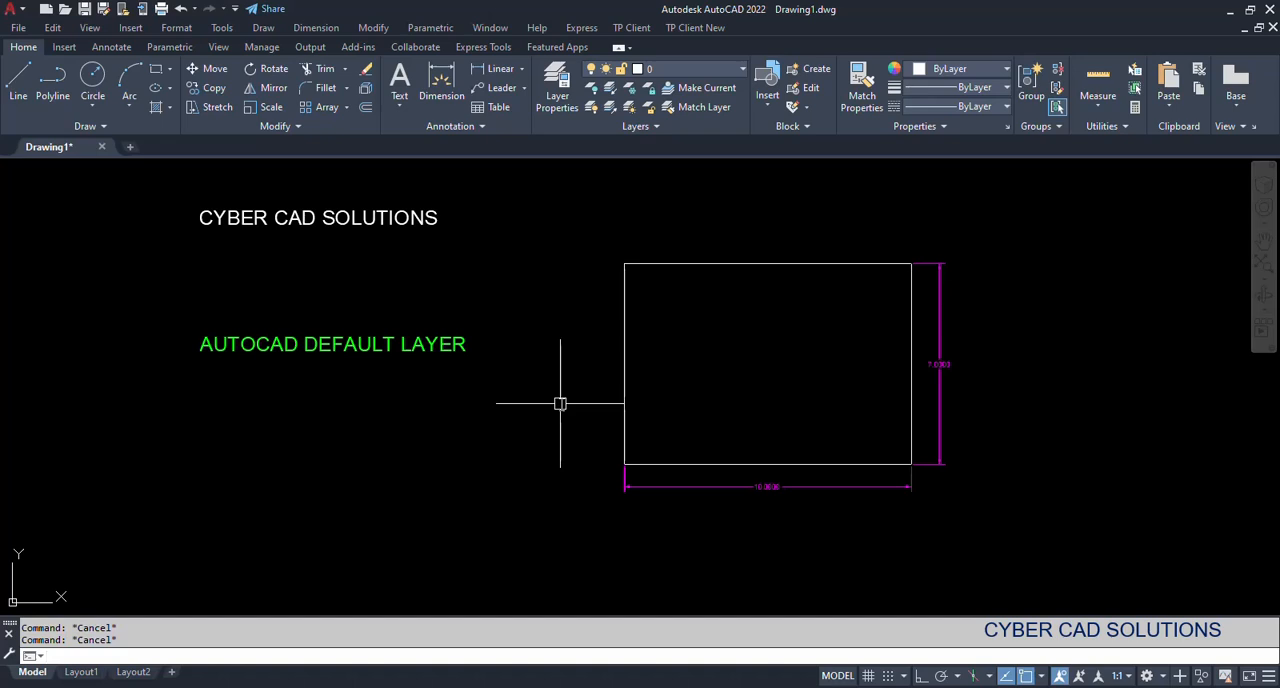
Set HPLAYER to HATCH via SETVAR and start the hatch command
type("SETVAR")
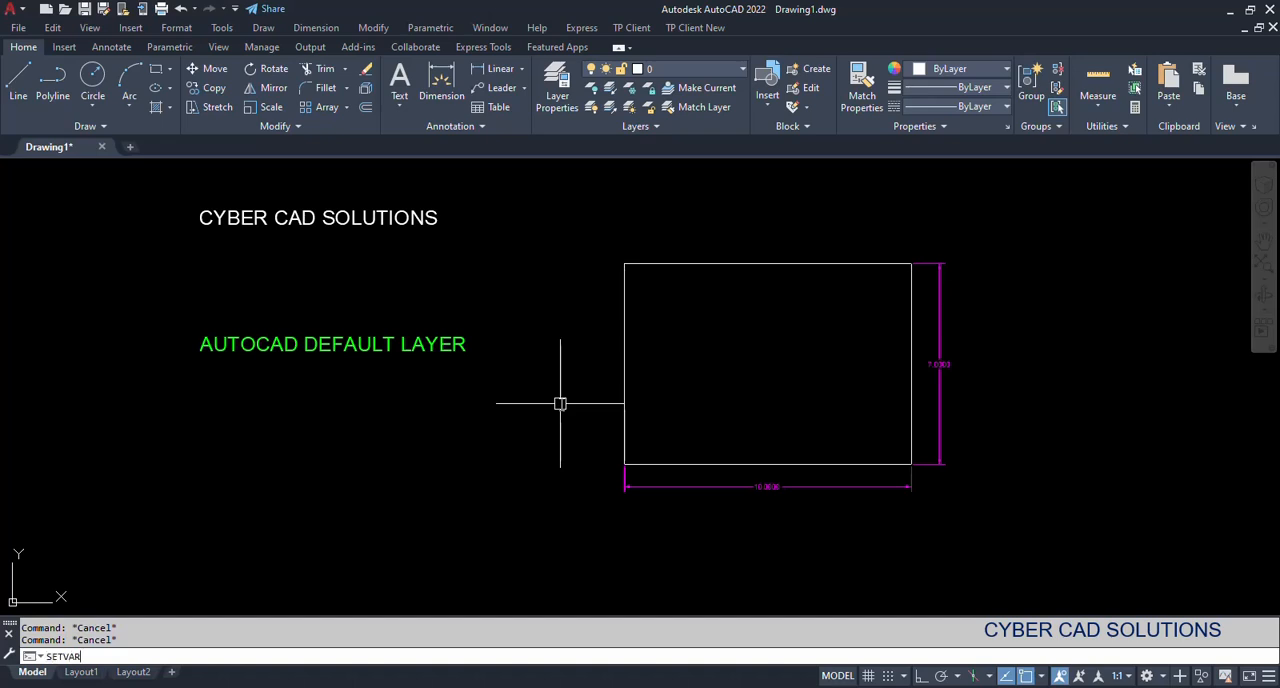
key("Return")
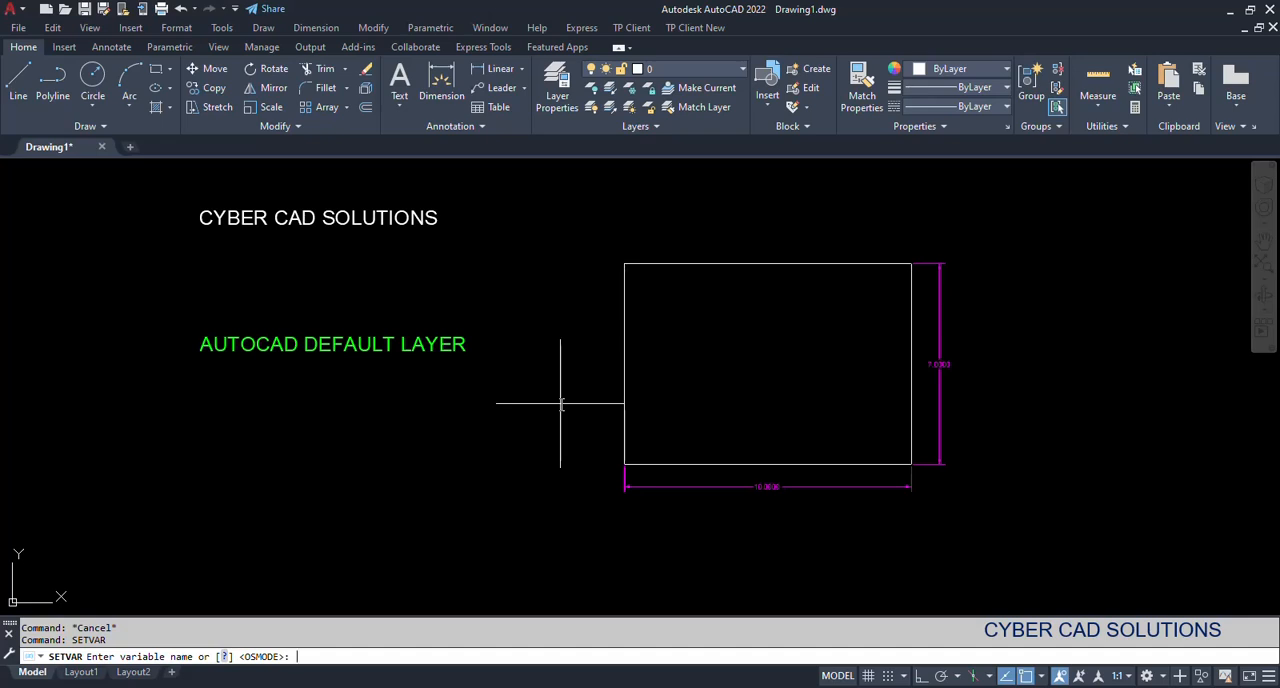
type("HPLAYER")
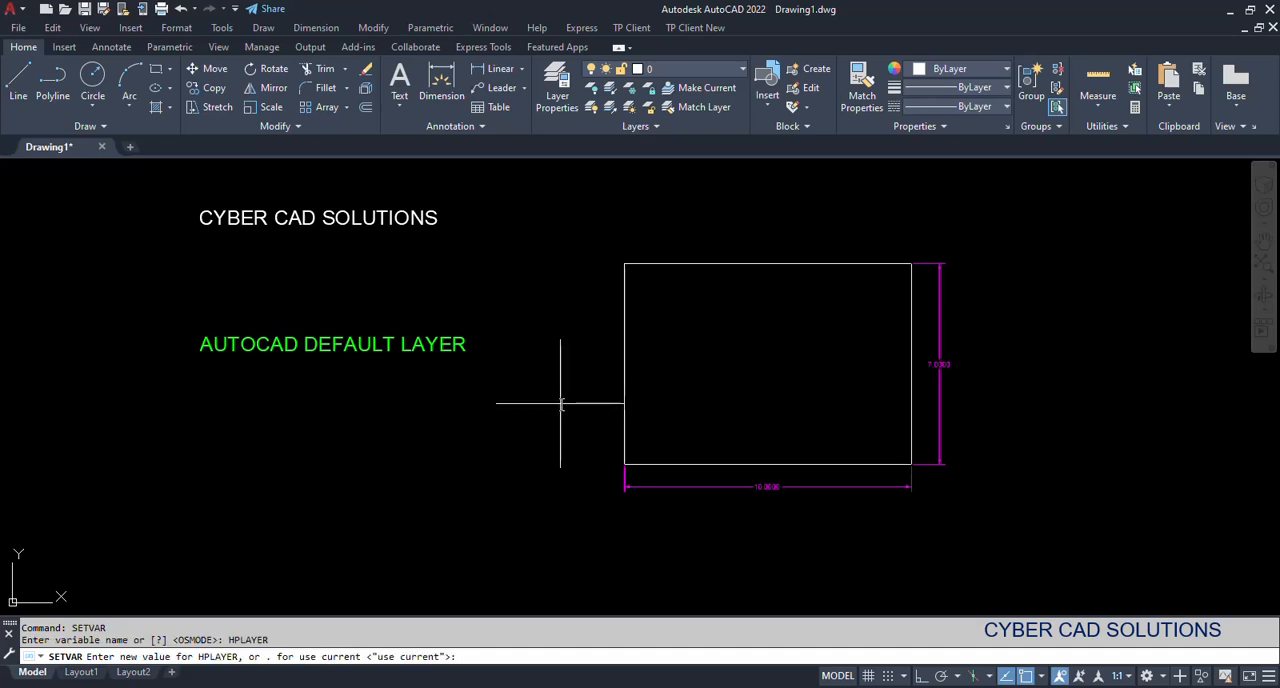
type("HAT")
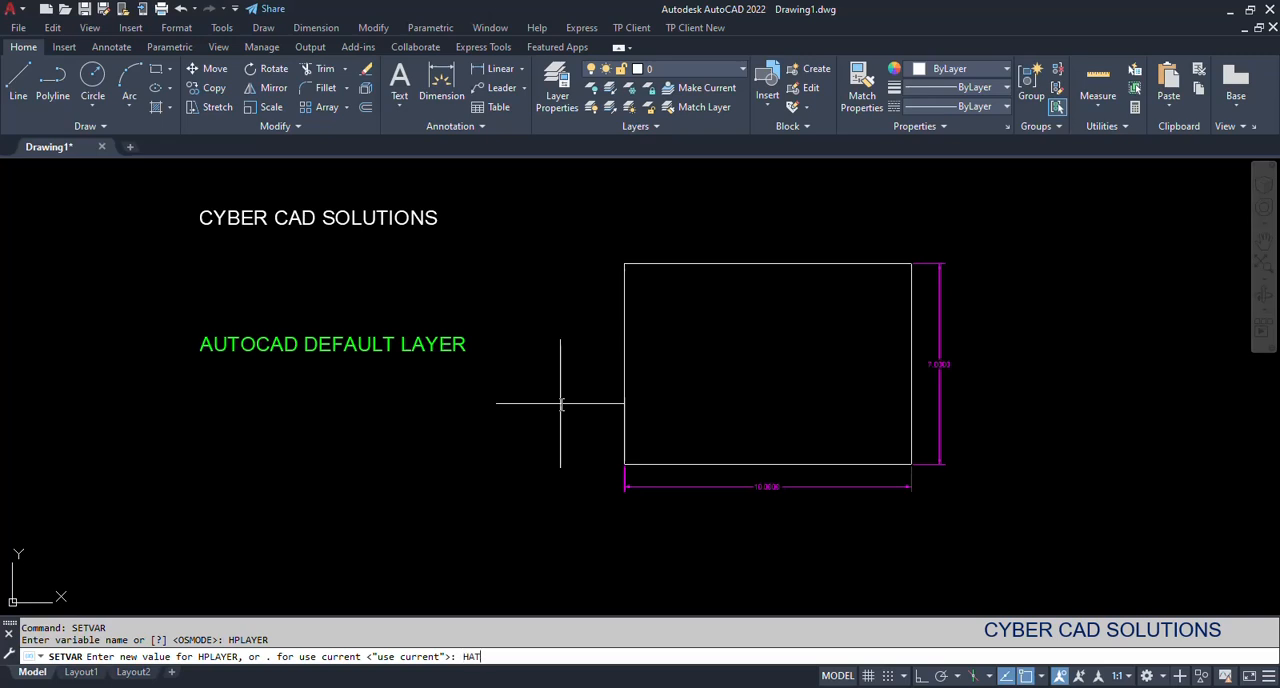
type("CH")
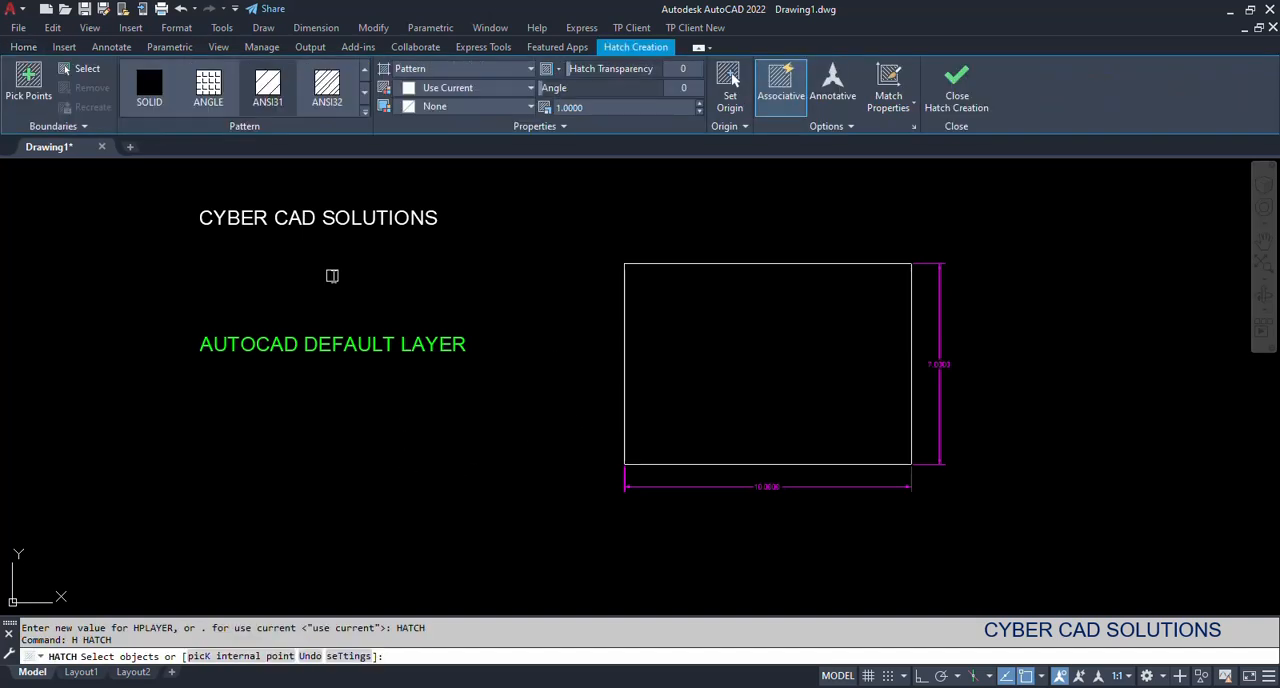
Hatch the rectangle's interior with pattern scale 5.0000
left_click(768, 364)
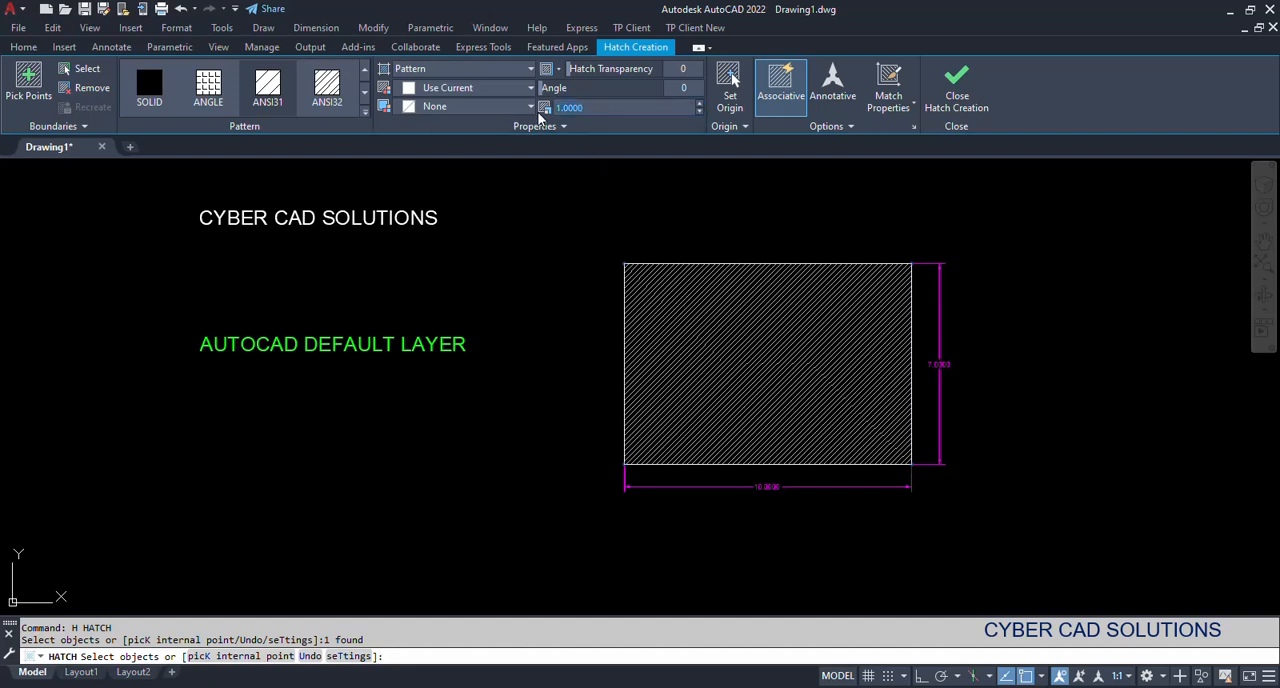
type("5.0000")
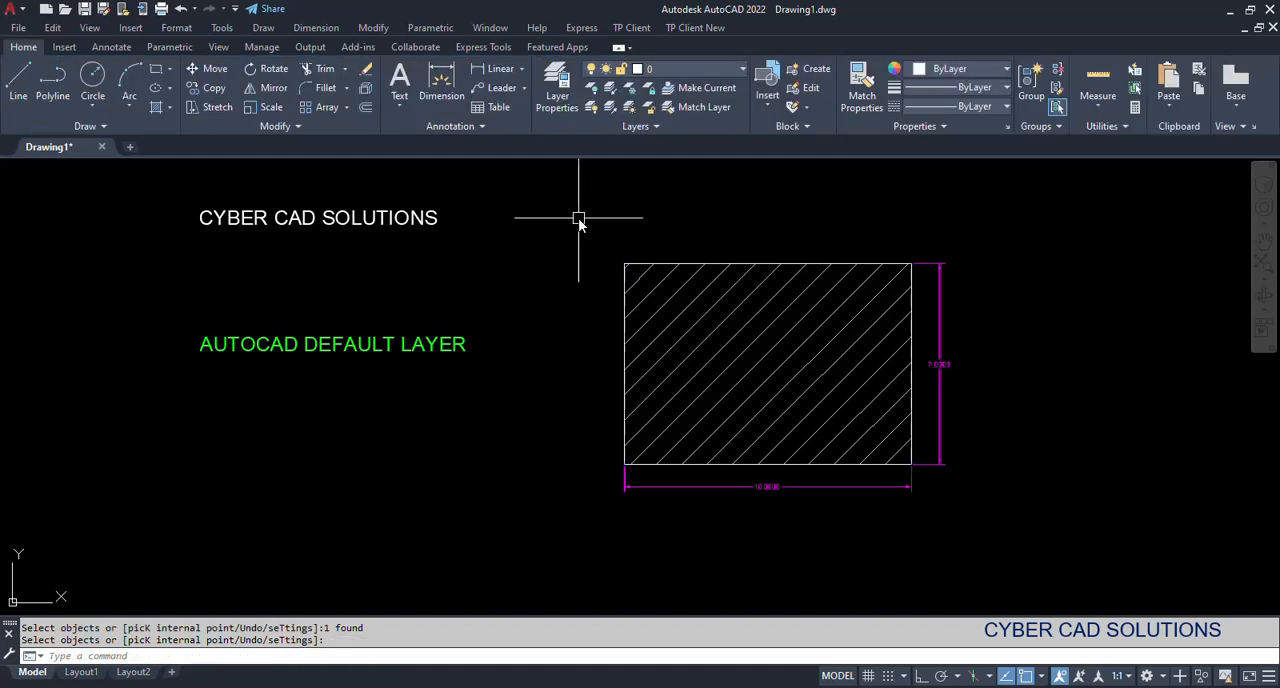
Select the hatch, list its properties and view its layer in the Hatch Editor
left_click(680, 336)
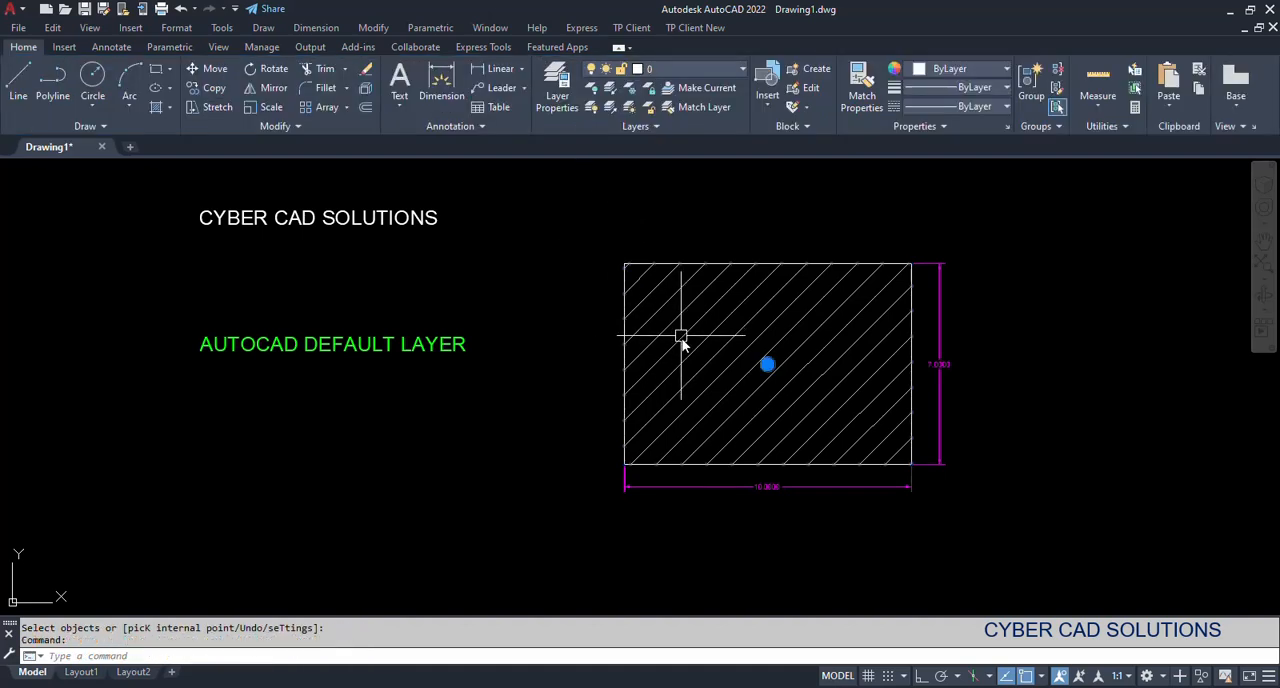
left_click(684, 336)
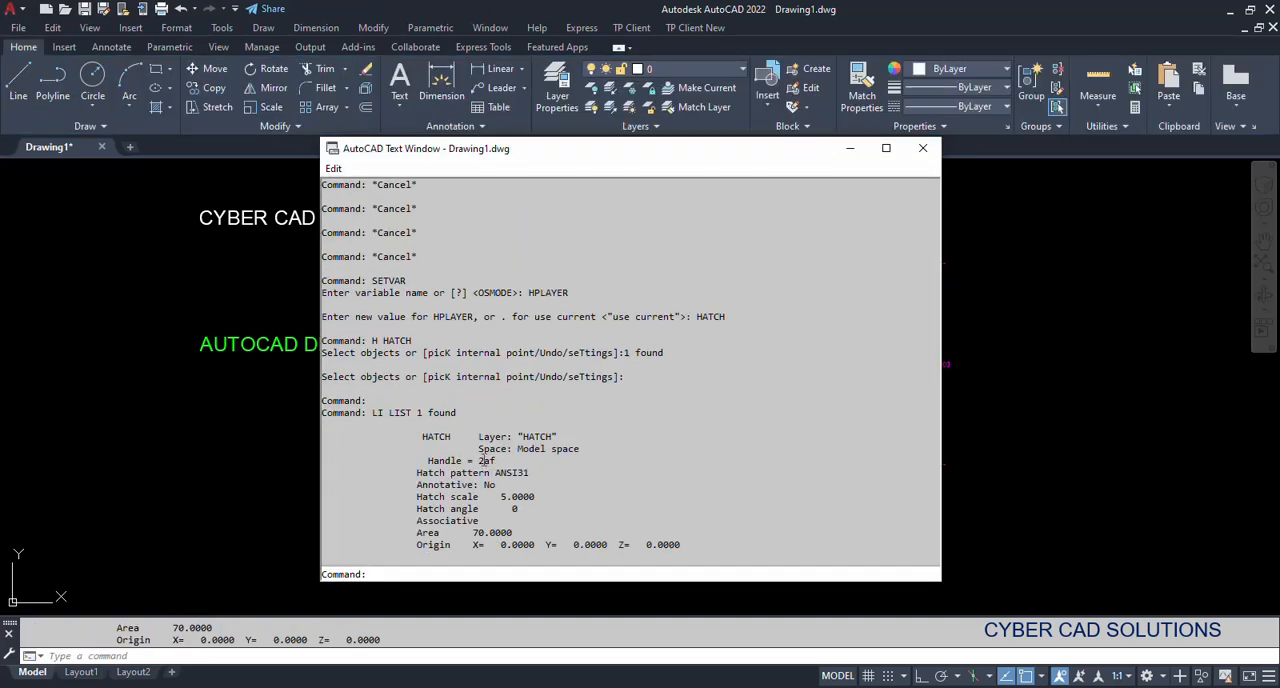
double_click(536, 436)
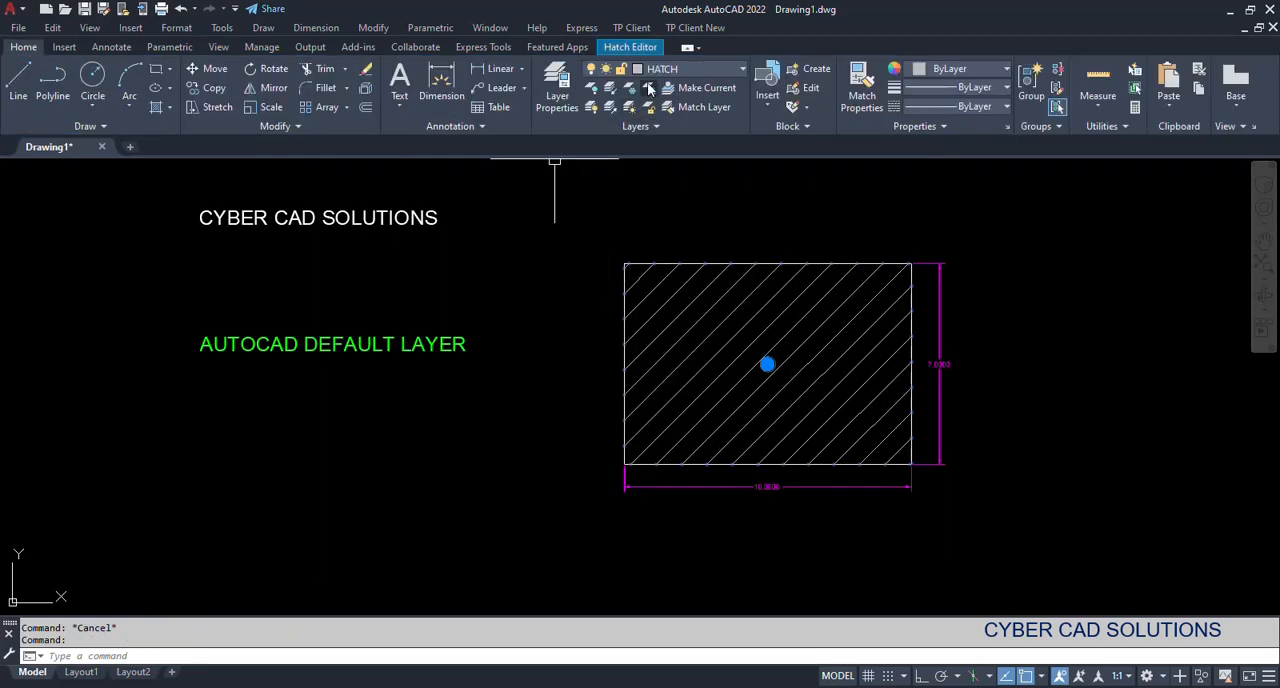
mouse_move(808, 328)
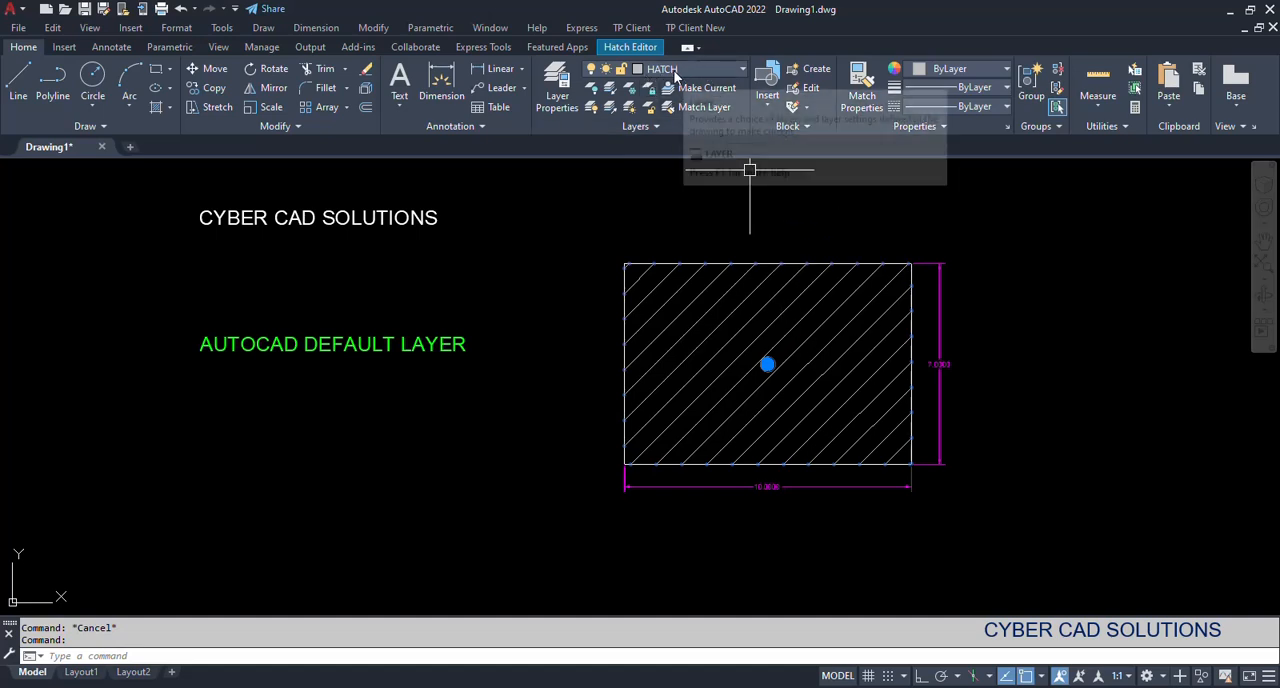
mouse_move(1060, 372)
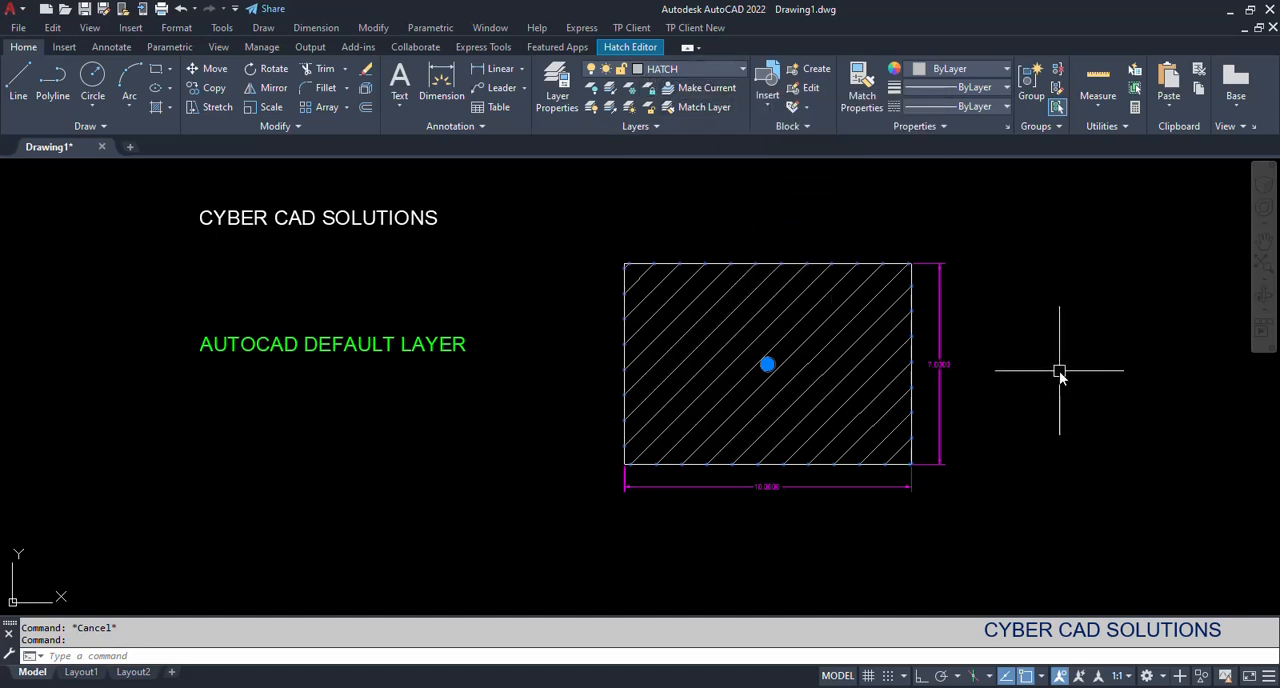
Deselect the hatch and edit a copied label's text
key("Escape")
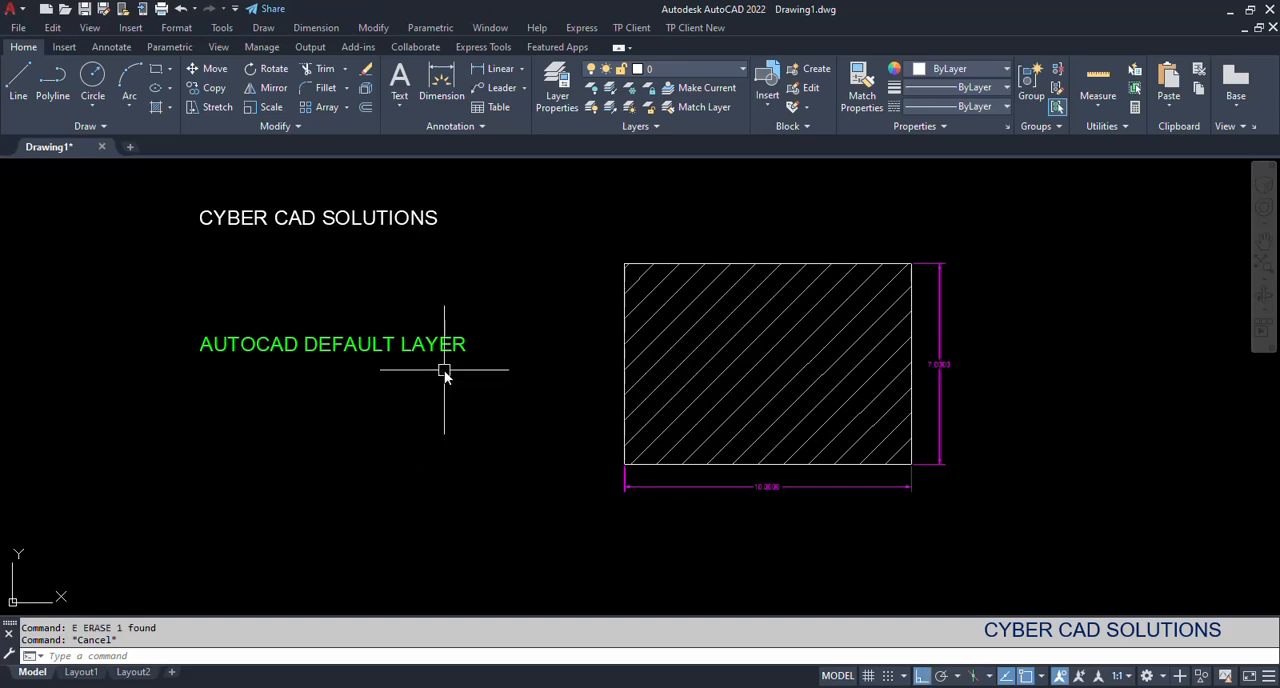
mouse_move(452, 378)
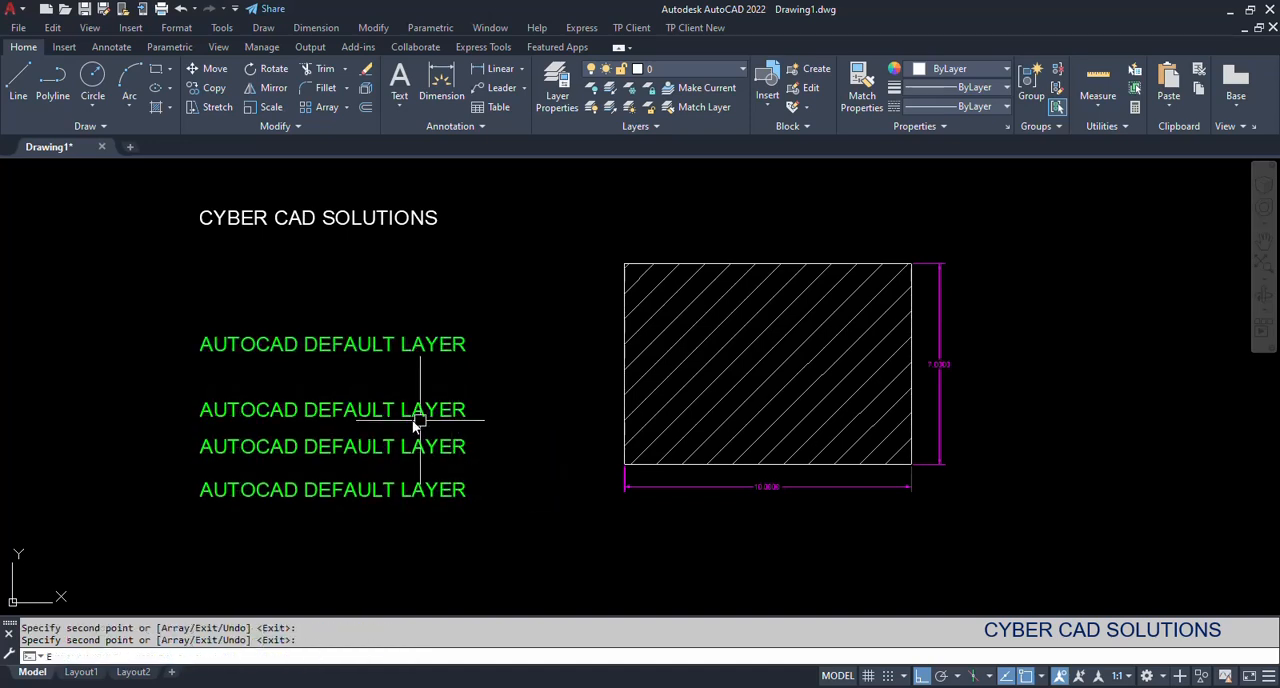
double_click(332, 410)
type("DIMLAYER")
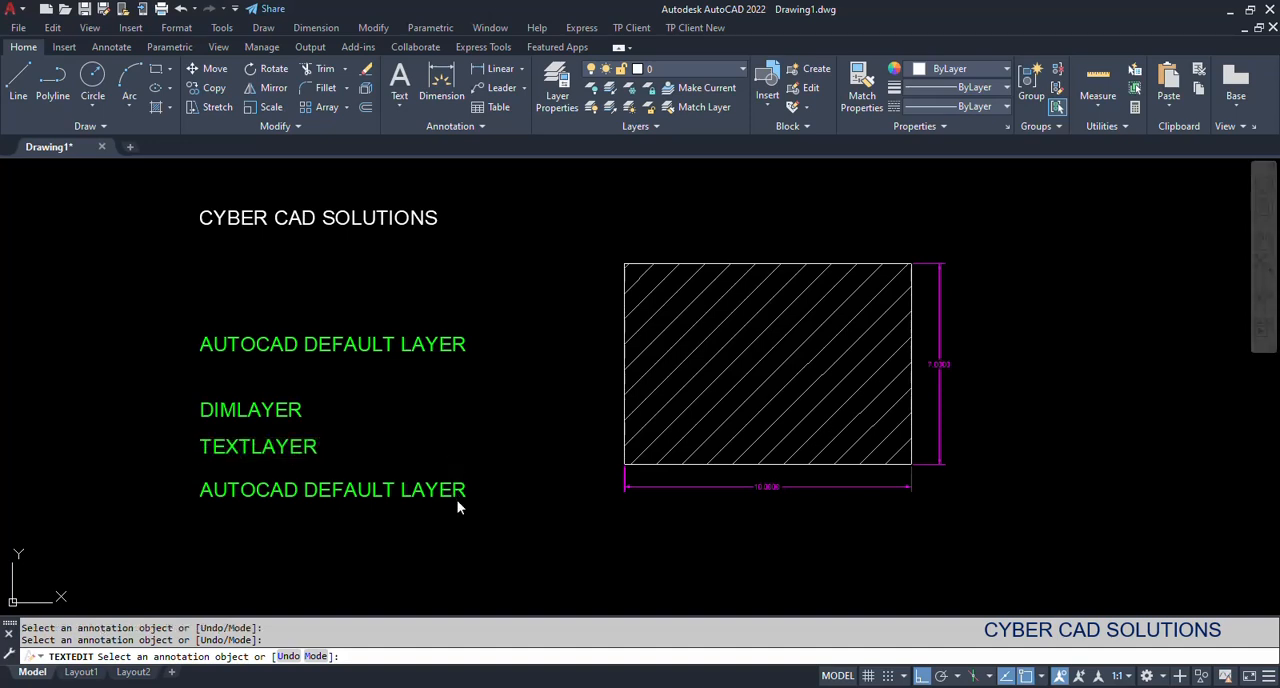
Change the bottom label's text to HPLAYER
type("HPLAYER")
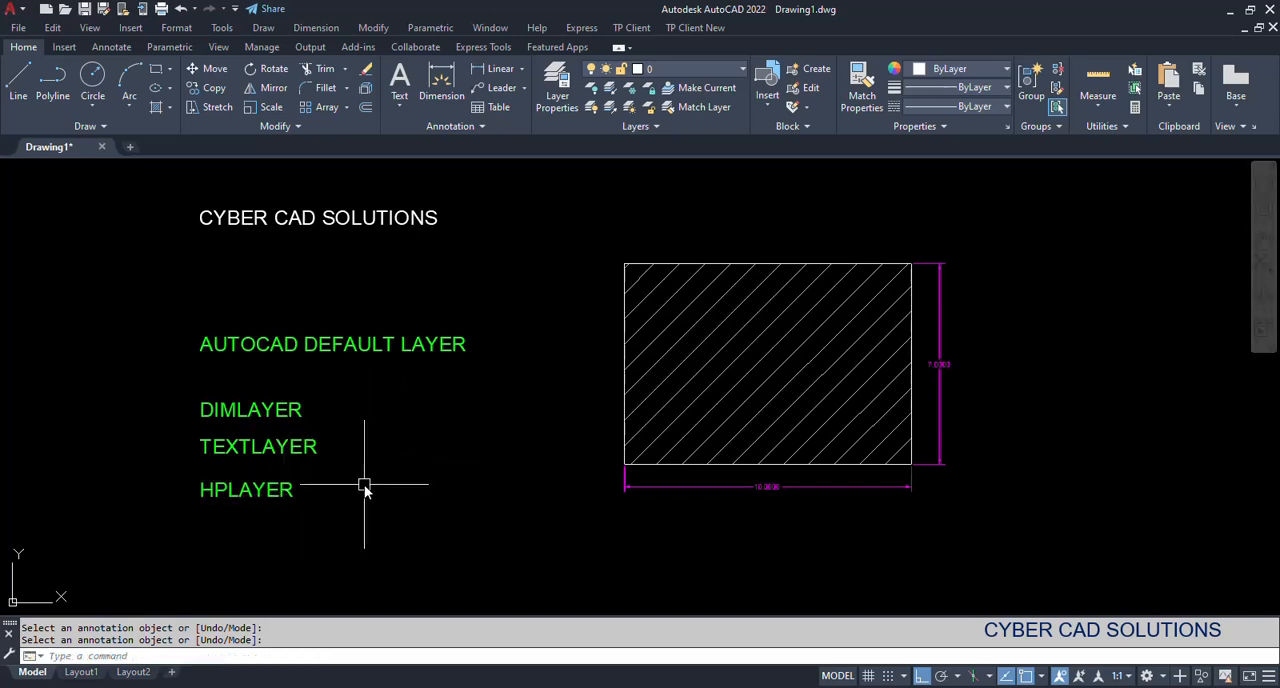
mouse_move(366, 480)
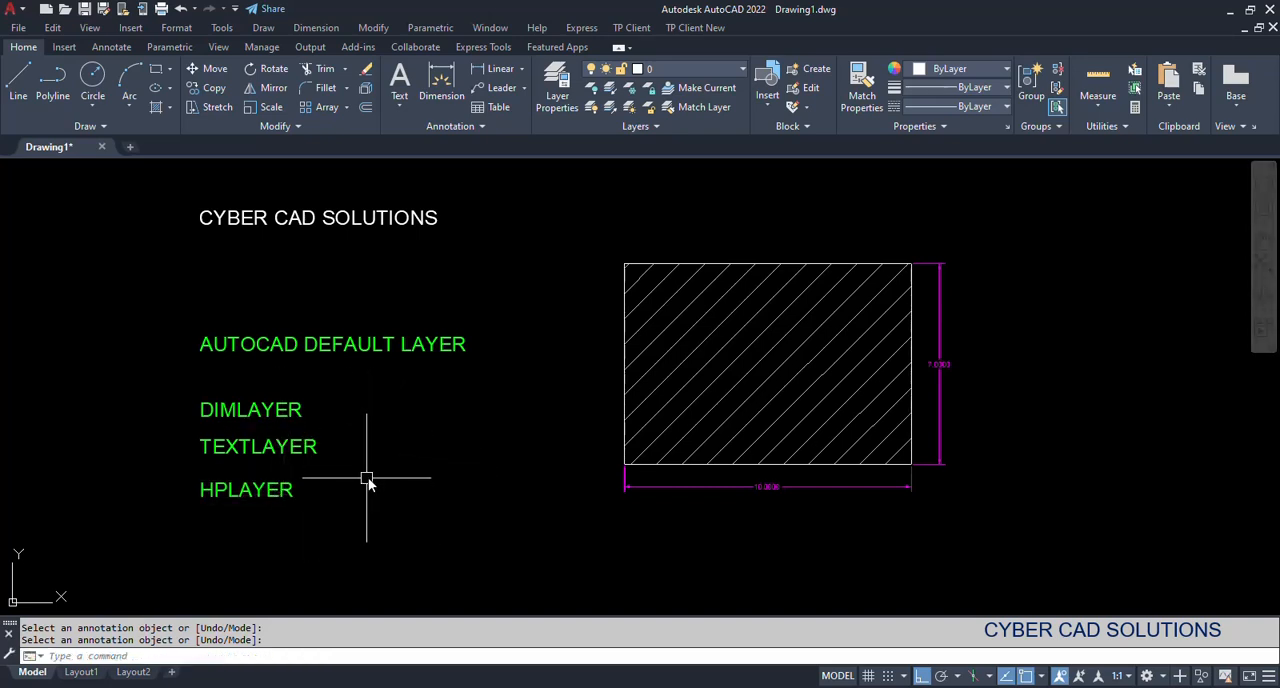
mouse_move(298, 444)
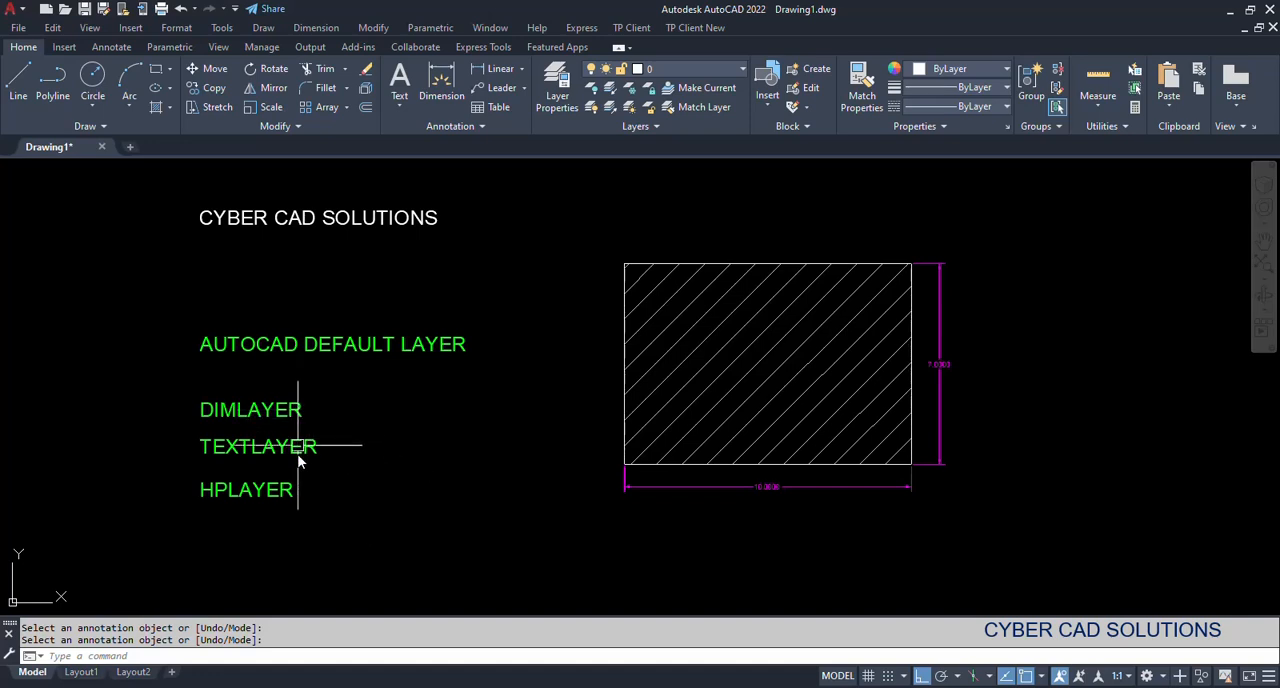
mouse_move(328, 414)
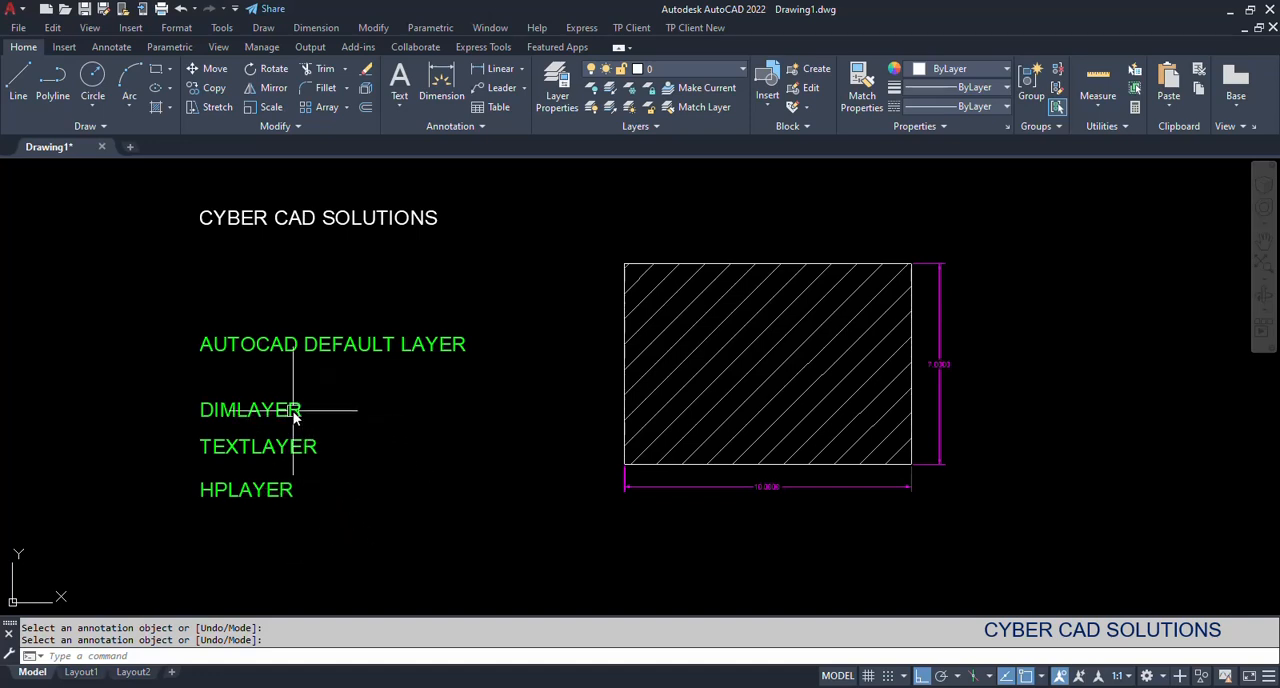
mouse_move(348, 430)
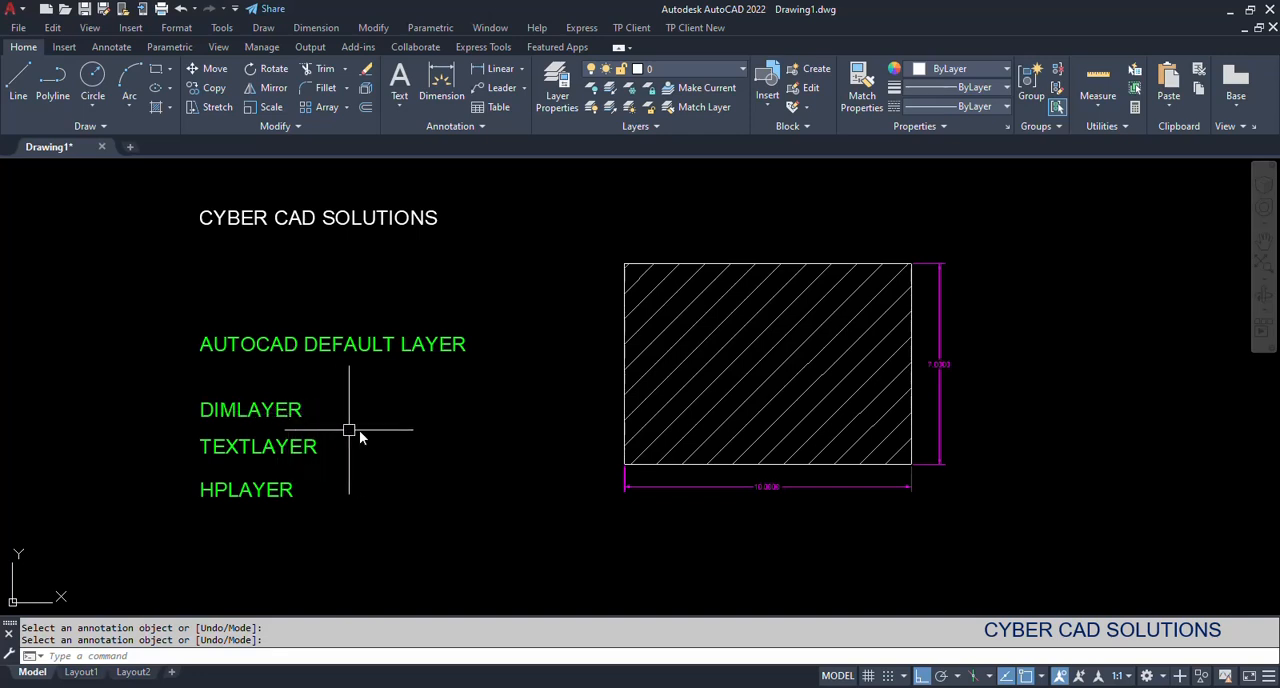
mouse_move(372, 448)
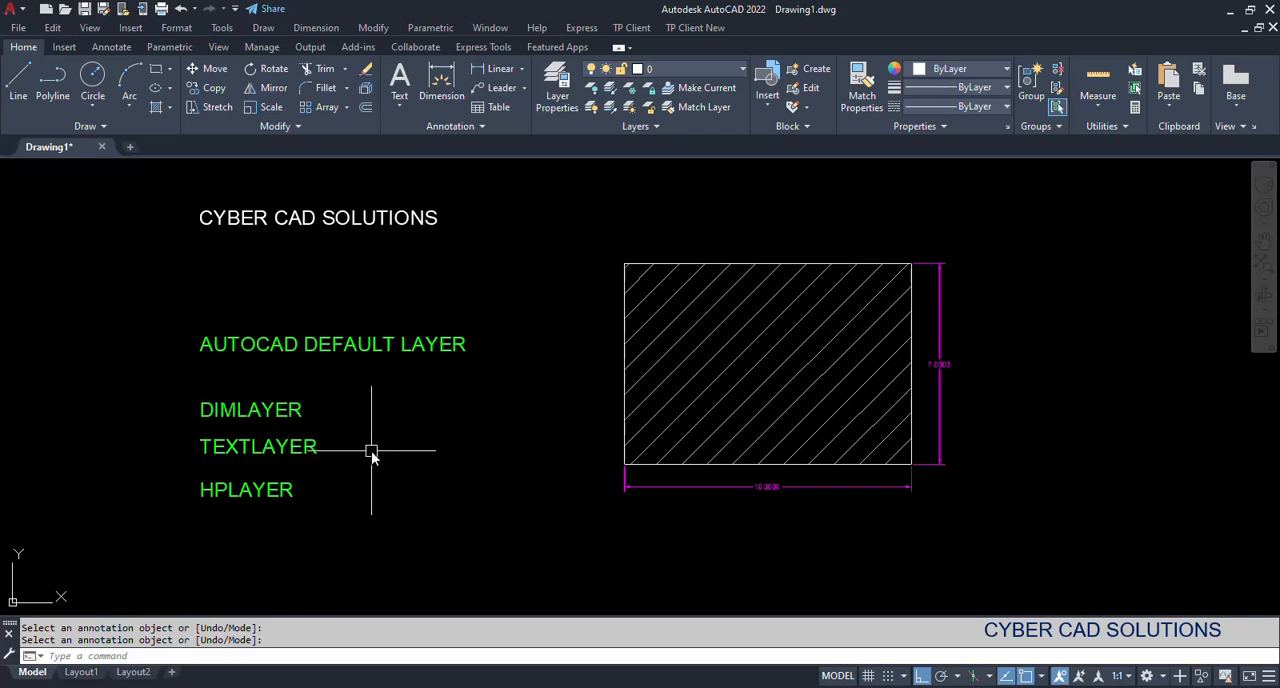